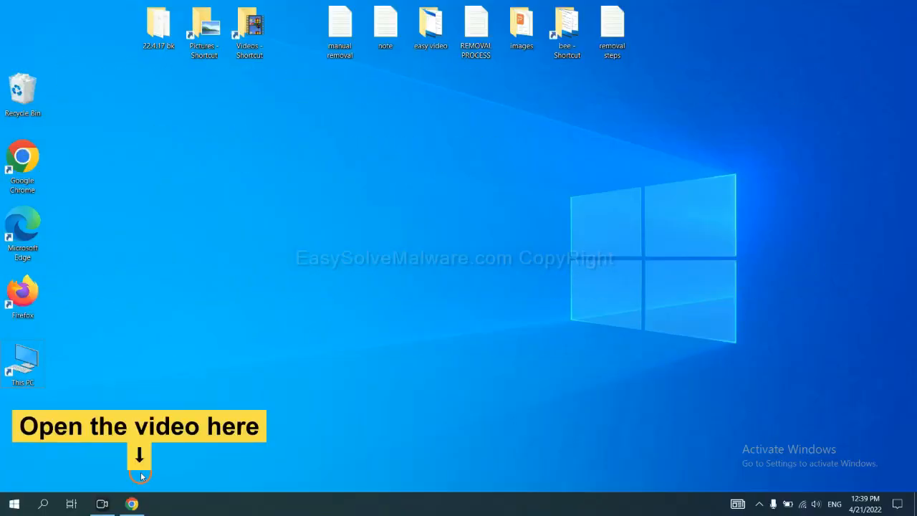
- In Chrome, open the easysolvemalware.com guide linked in the video description and scroll down it
{"action": "left_click", "coordinate": [131, 504]}
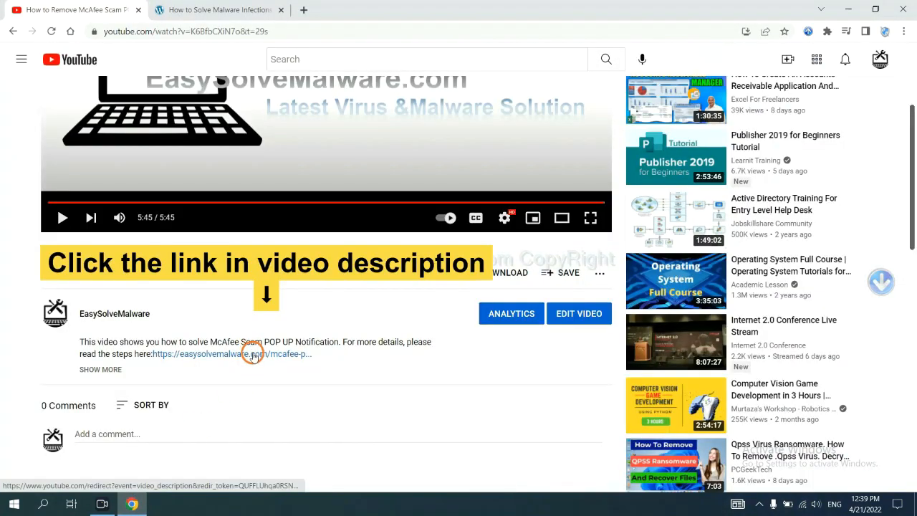
{"action": "left_click", "coordinate": [207, 353]}
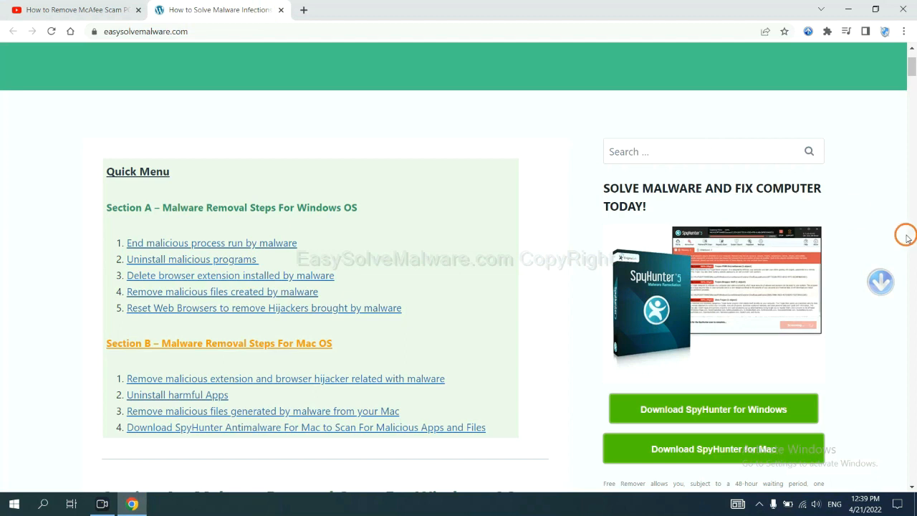
{"action": "scroll", "scroll_direction": "down", "scroll_amount": 3}
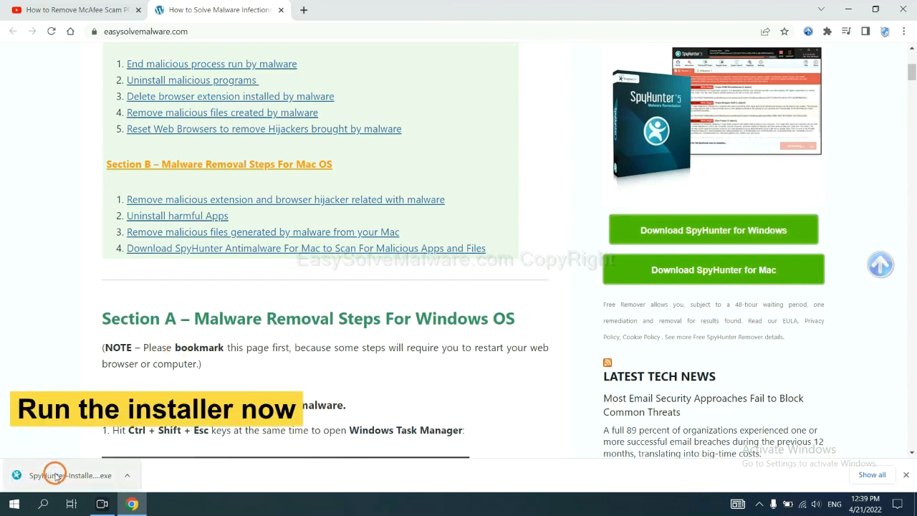
- Run the SpyHunter 5 installer in English, accept the EULA, and install
{"action": "left_click", "coordinate": [68, 475]}
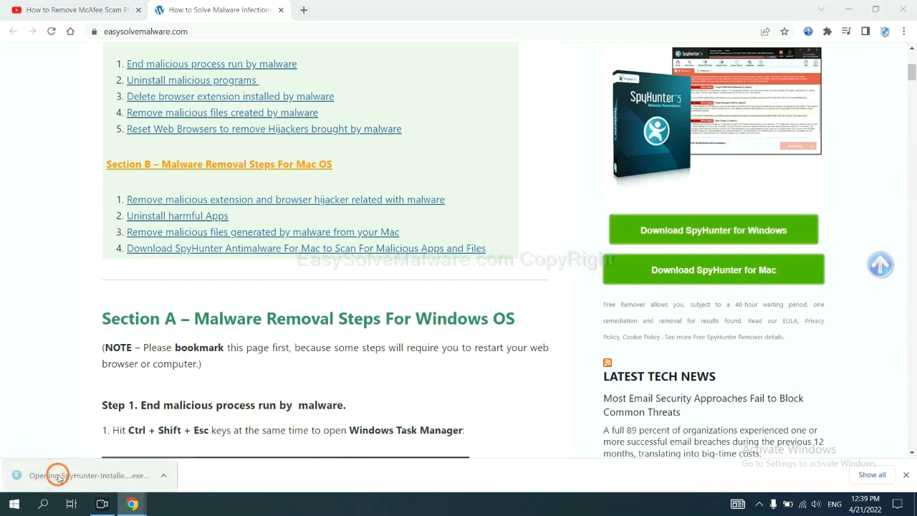
{"action": "left_click", "coordinate": [58, 475]}
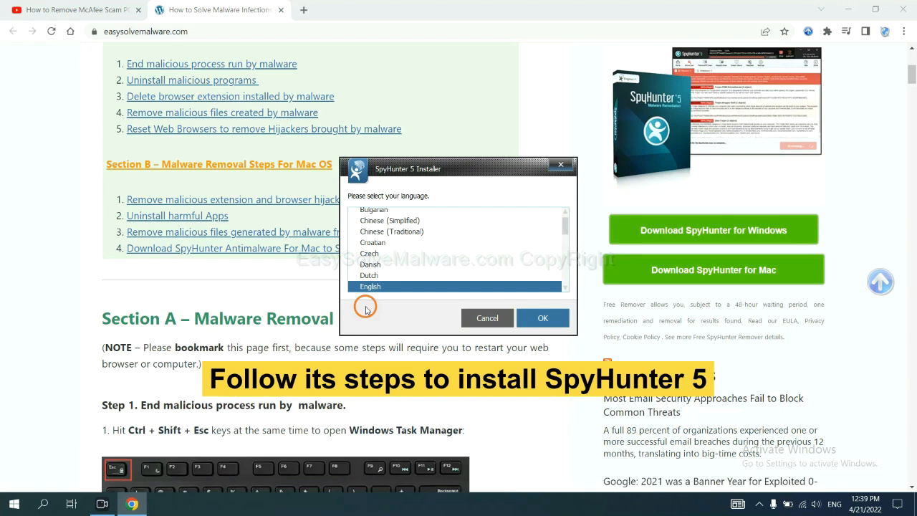
{"action": "mouse_move", "coordinate": [471, 223]}
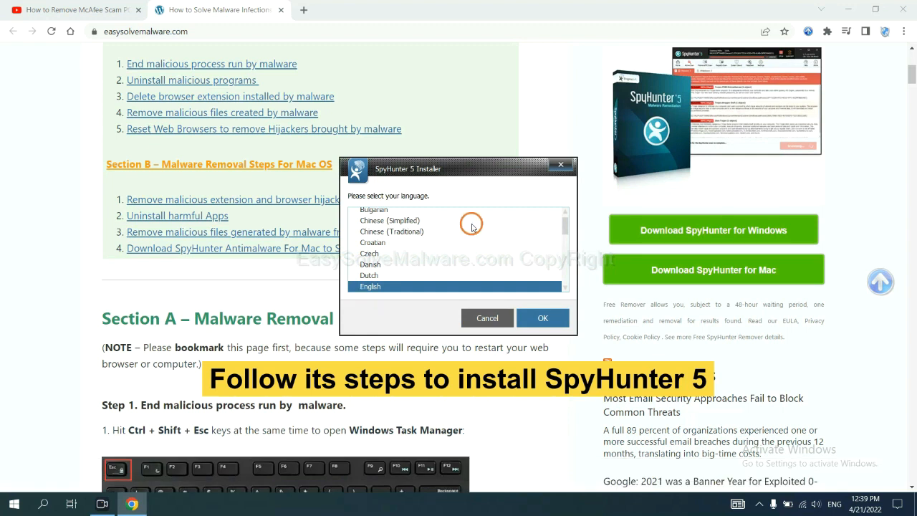
{"action": "left_click", "coordinate": [542, 317]}
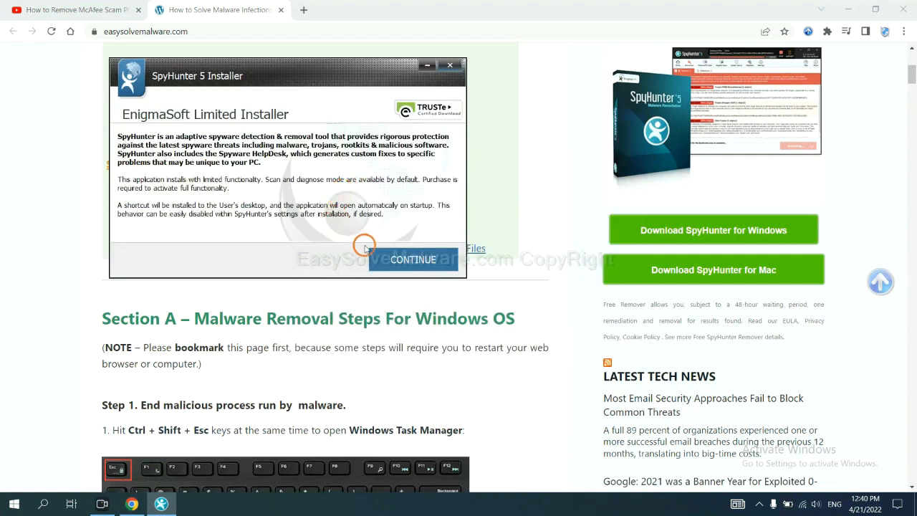
{"action": "left_click", "coordinate": [413, 260]}
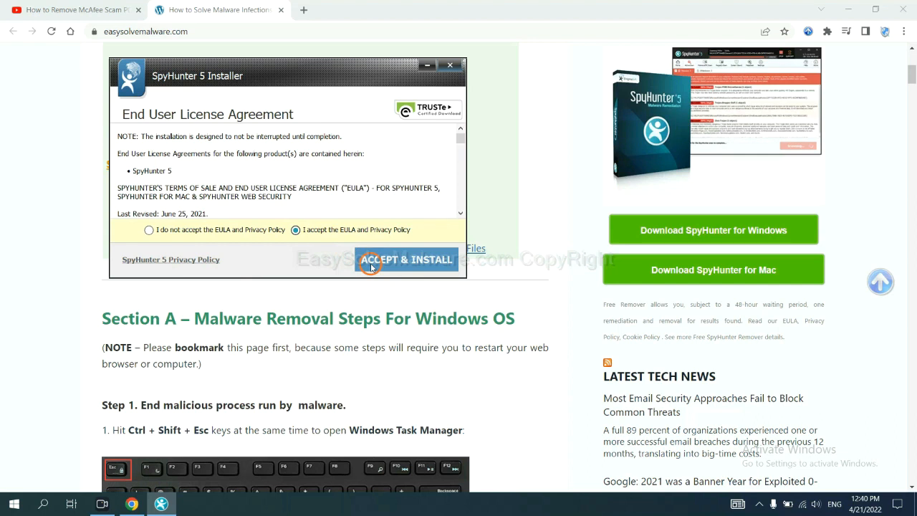
{"action": "left_click", "coordinate": [406, 259]}
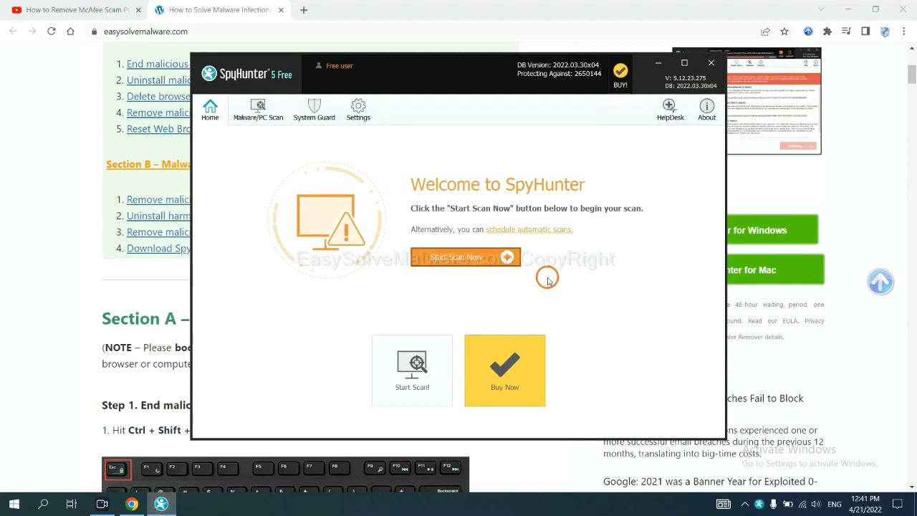
- Run a SpyHunter 5 scan and pick FREE Trial (15-Days) at the registration prompt
{"action": "left_click", "coordinate": [466, 256]}
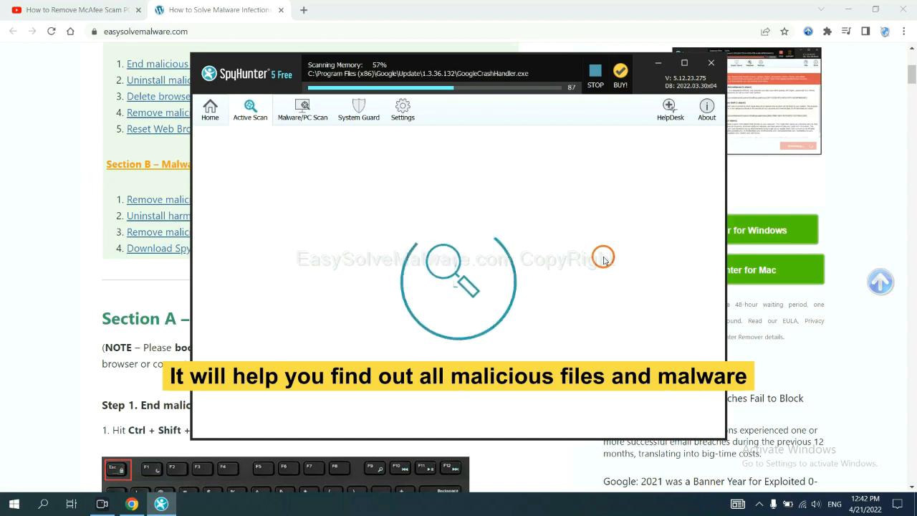
{"action": "left_click", "coordinate": [596, 75]}
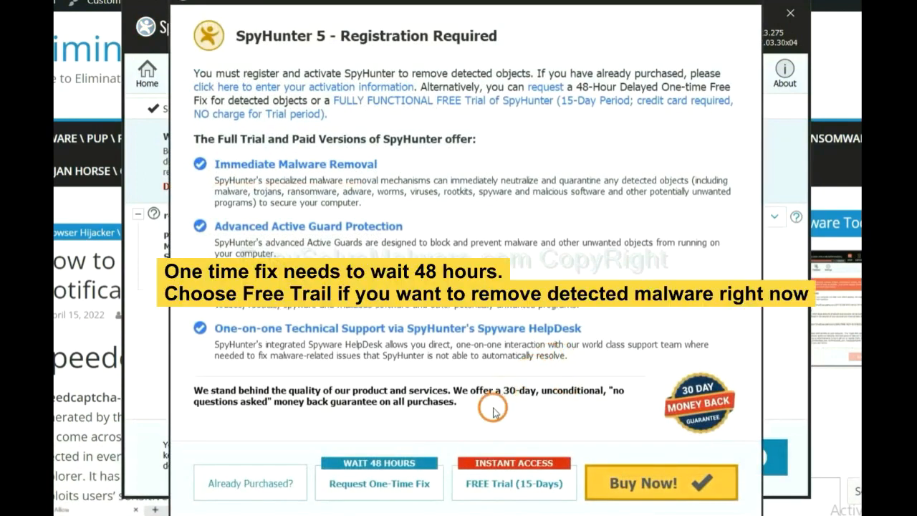
{"action": "mouse_move", "coordinate": [502, 432]}
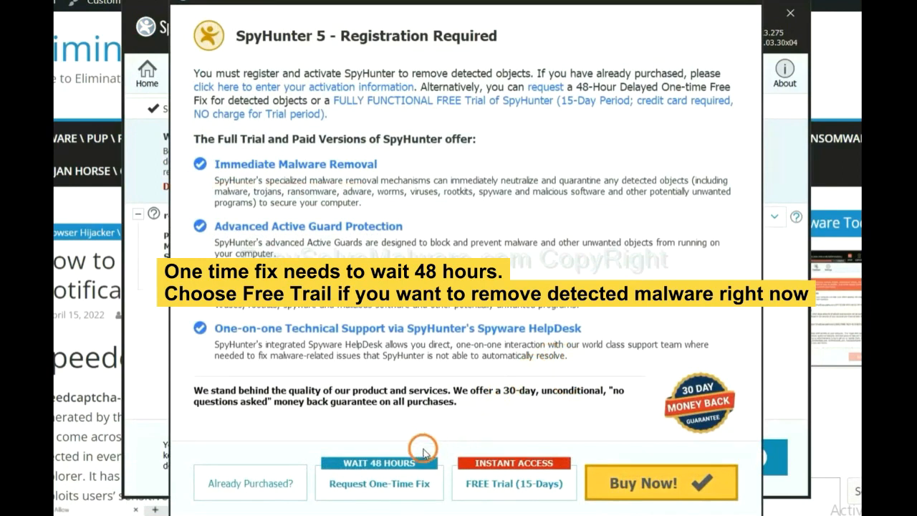
{"action": "mouse_move", "coordinate": [498, 494]}
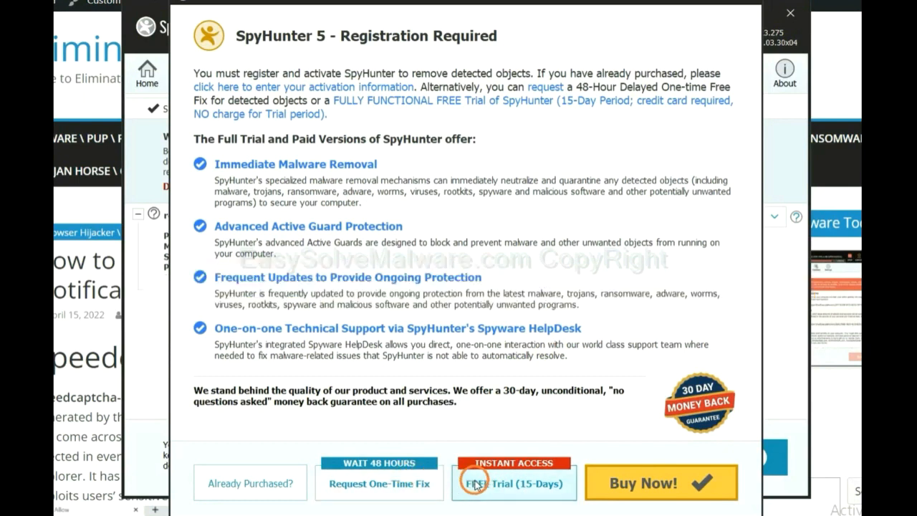
{"action": "left_click", "coordinate": [791, 13]}
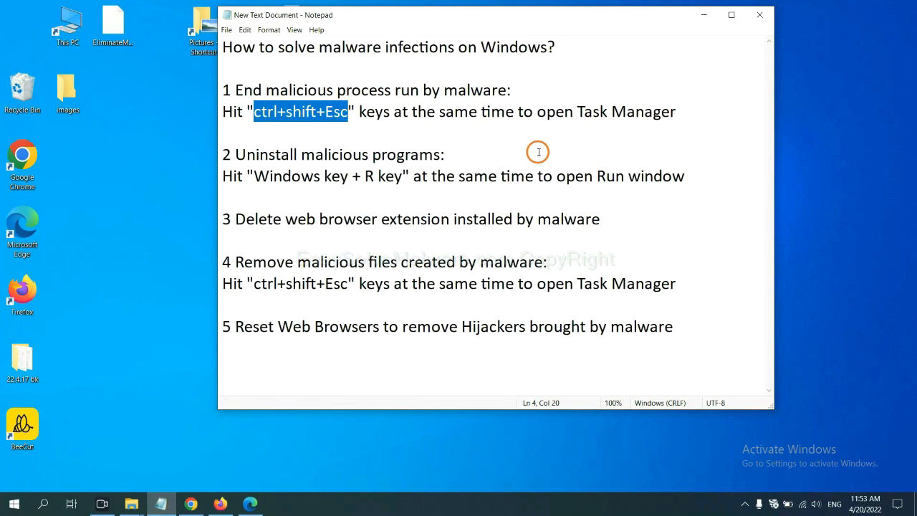
- End the Usermode Font Driver Host process in Task Manager, then close Task Manager
{"action": "left_click", "coordinate": [327, 111]}
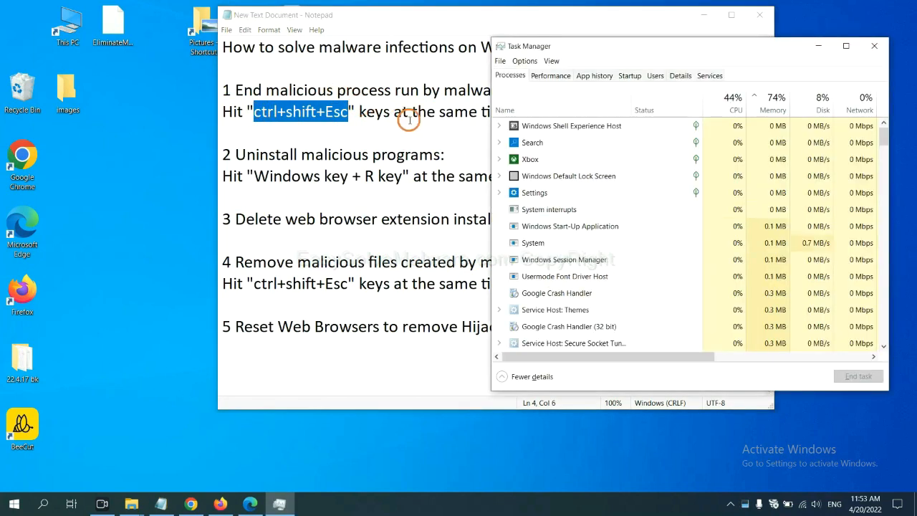
{"action": "mouse_move", "coordinate": [575, 242]}
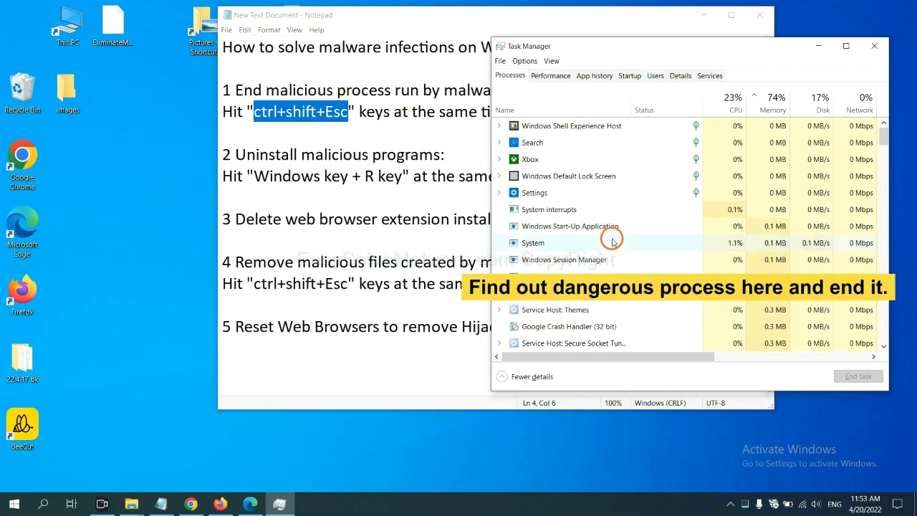
{"action": "left_click", "coordinate": [533, 242]}
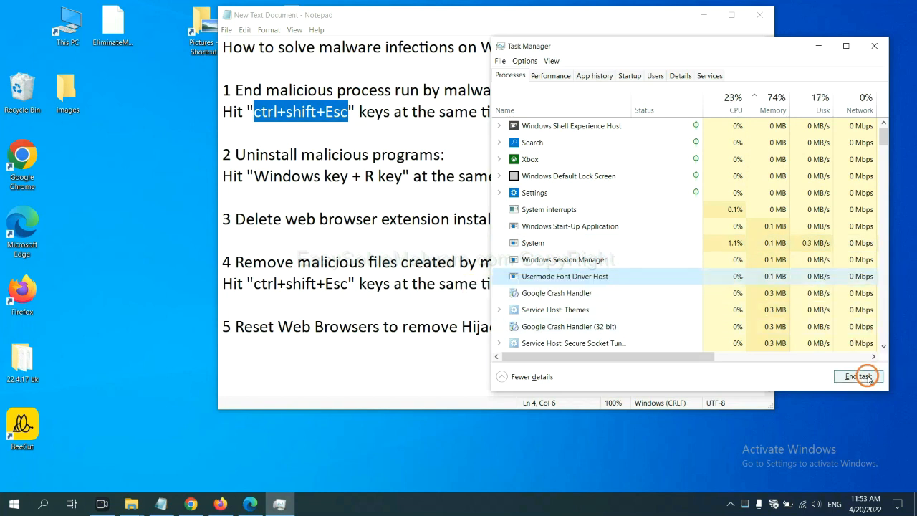
{"action": "left_click", "coordinate": [874, 46]}
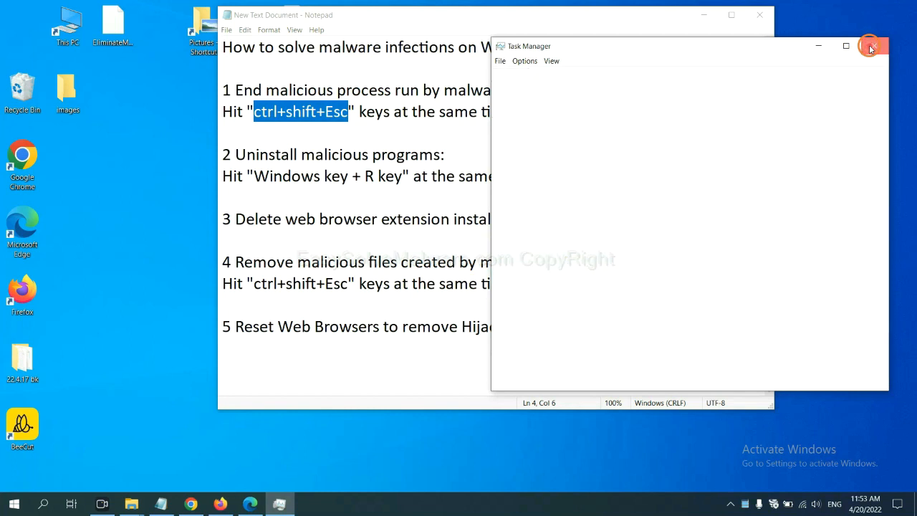
{"action": "left_click", "coordinate": [871, 46]}
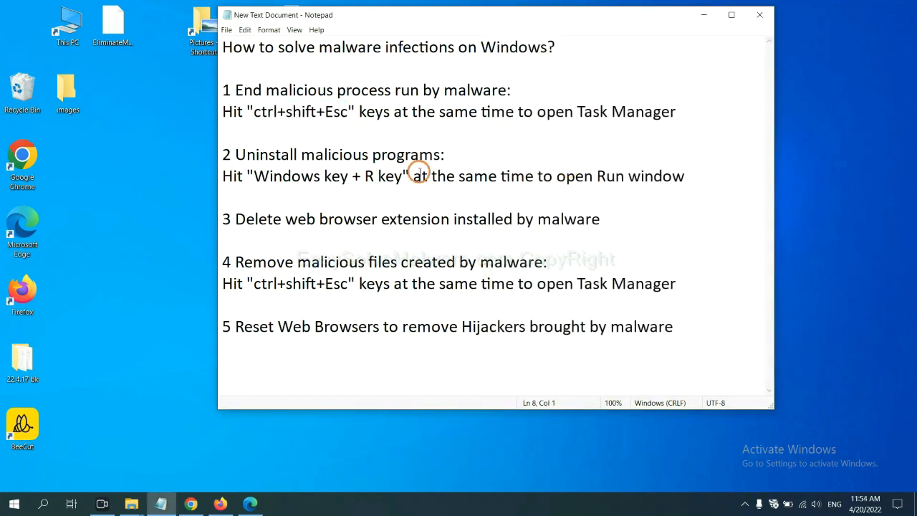
- Select the 'Windows key + R key' note in Notepad and bring up the Run window
{"action": "left_click", "coordinate": [225, 197]}
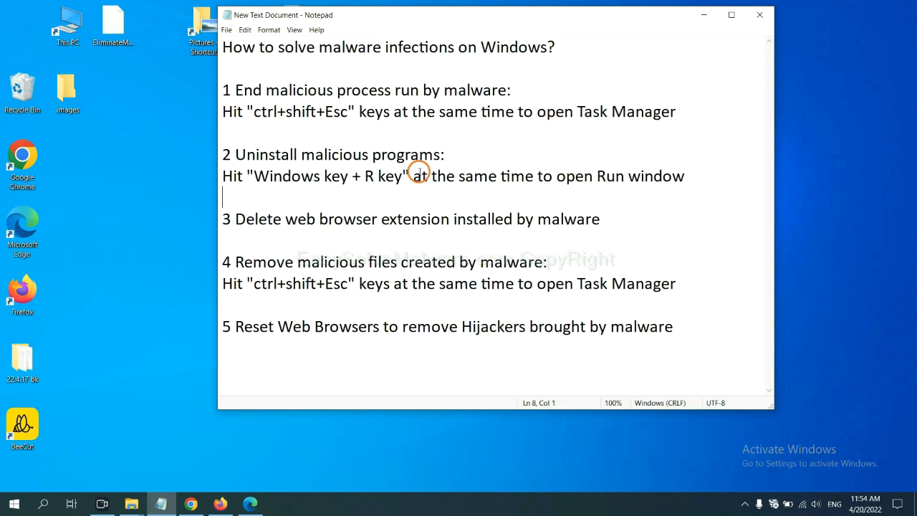
{"action": "left_click", "coordinate": [250, 176]}
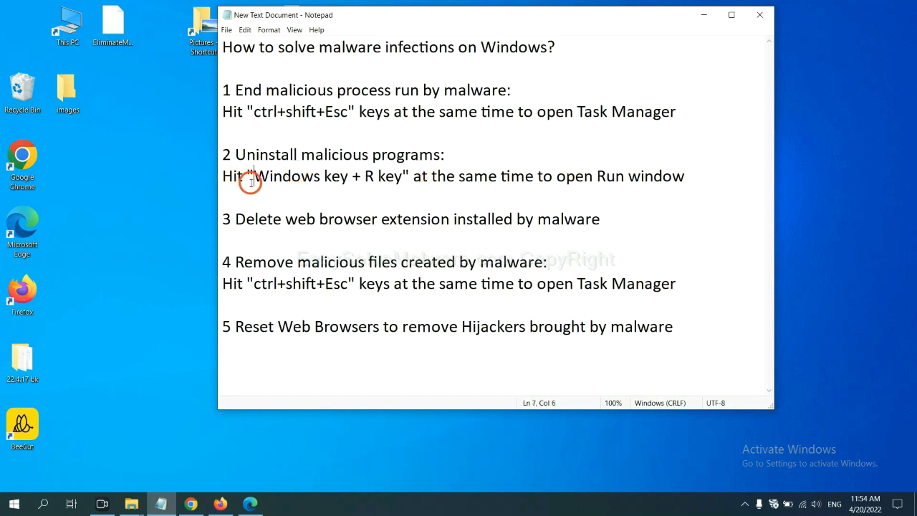
{"action": "left_click_drag", "start_coordinate": [253, 176], "coordinate": [405, 176]}
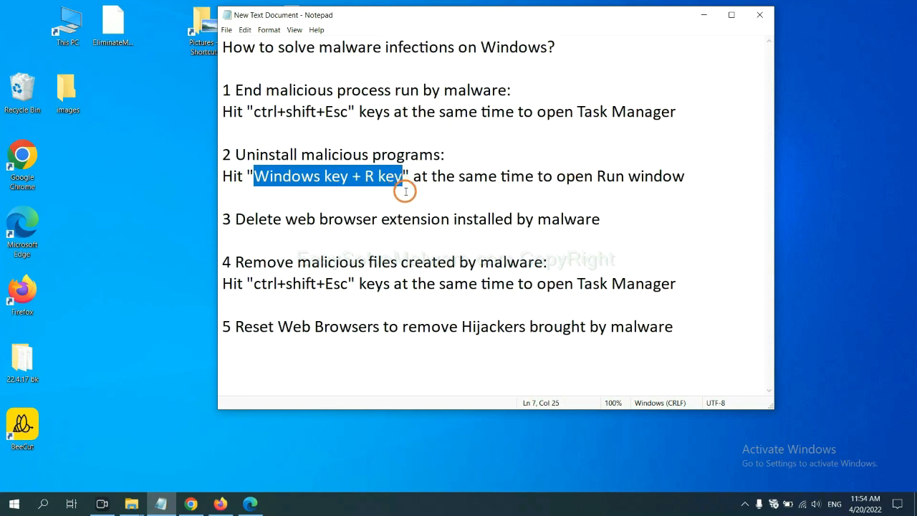
{"action": "key", "text": "Win+r"}
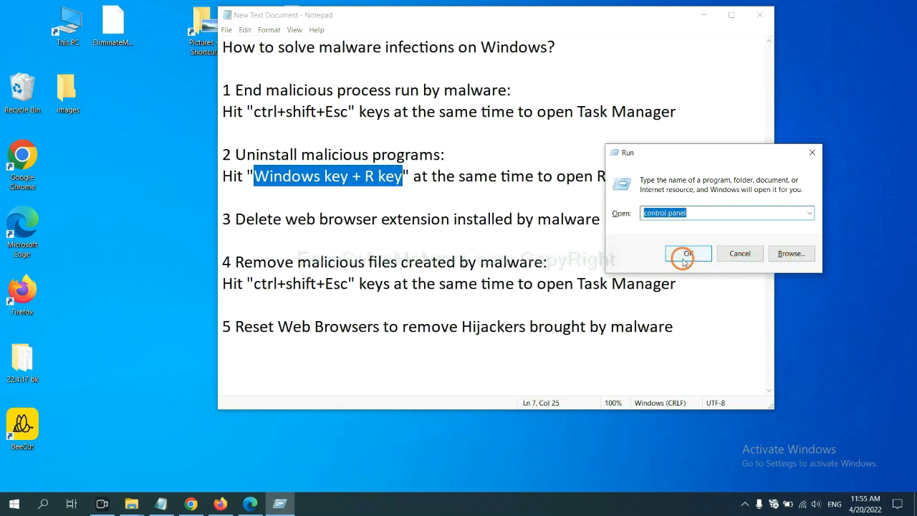
- Launch Control Panel, browse installed programs and select a suspicious one, then close the list
{"action": "left_click", "coordinate": [687, 253]}
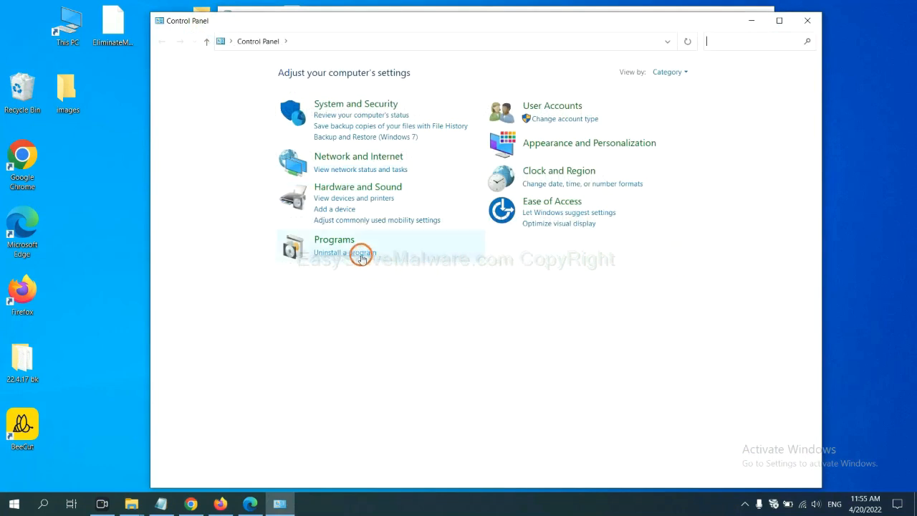
{"action": "left_click", "coordinate": [345, 252]}
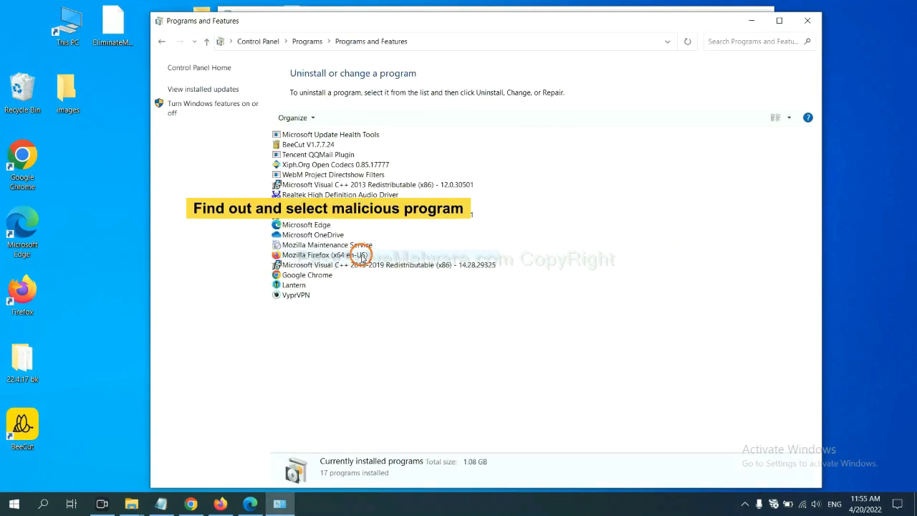
{"action": "mouse_move", "coordinate": [543, 208]}
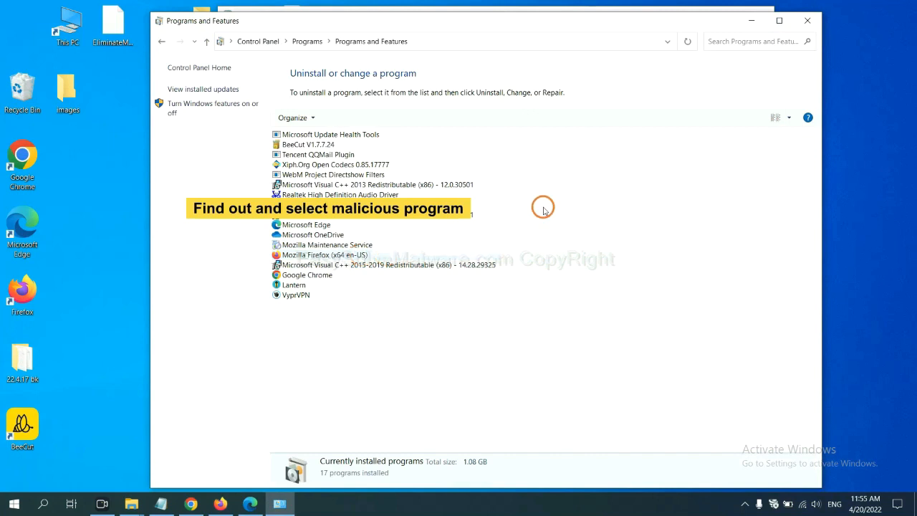
{"action": "mouse_move", "coordinate": [548, 199]}
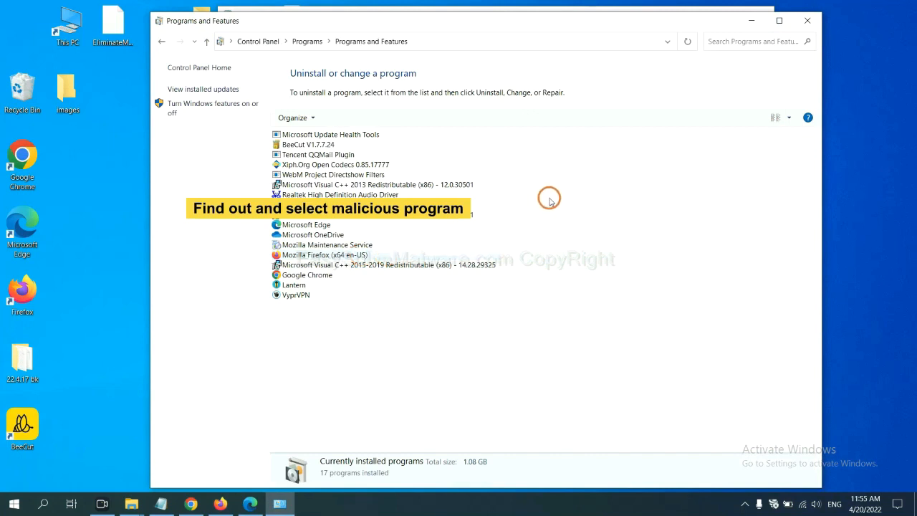
{"action": "mouse_move", "coordinate": [555, 196]}
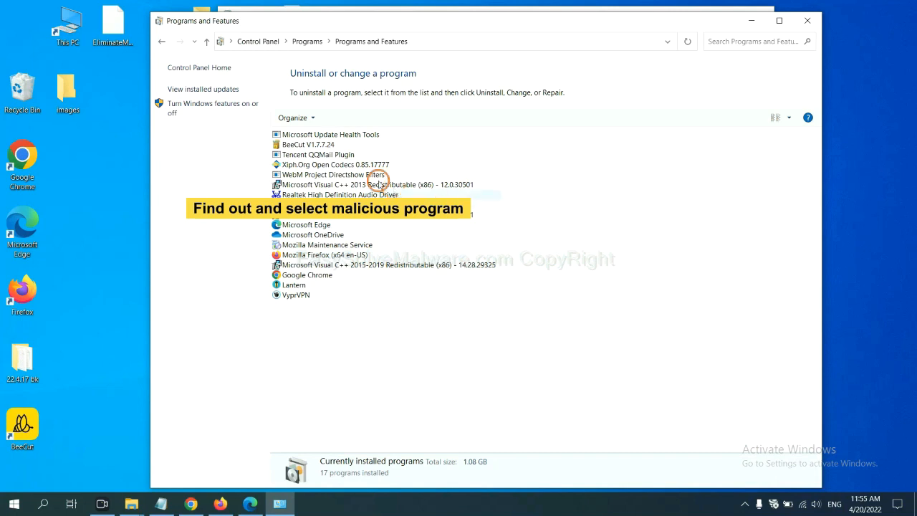
{"action": "left_click", "coordinate": [337, 164]}
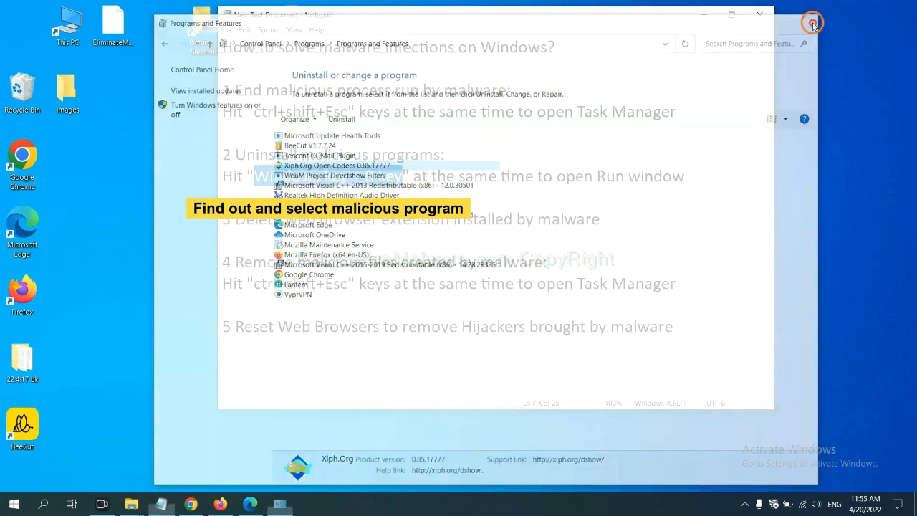
{"action": "left_click", "coordinate": [811, 22]}
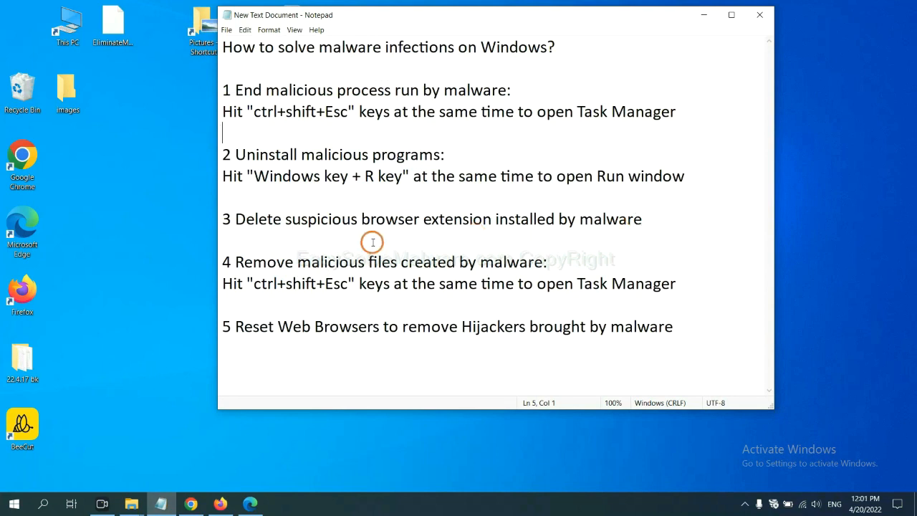
{"action": "mouse_move", "coordinate": [211, 480]}
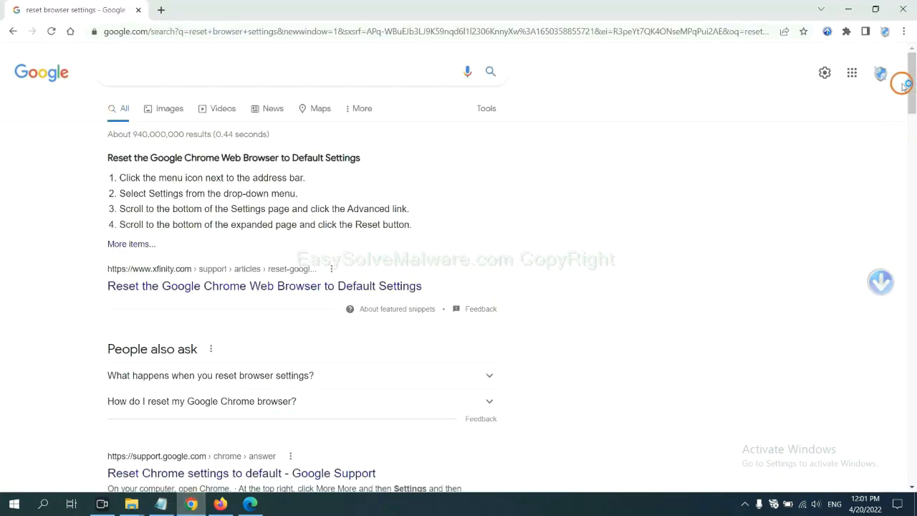
- Open Chrome's Extensions page from the menu and remove Scroll To Top
{"action": "left_click", "coordinate": [903, 32]}
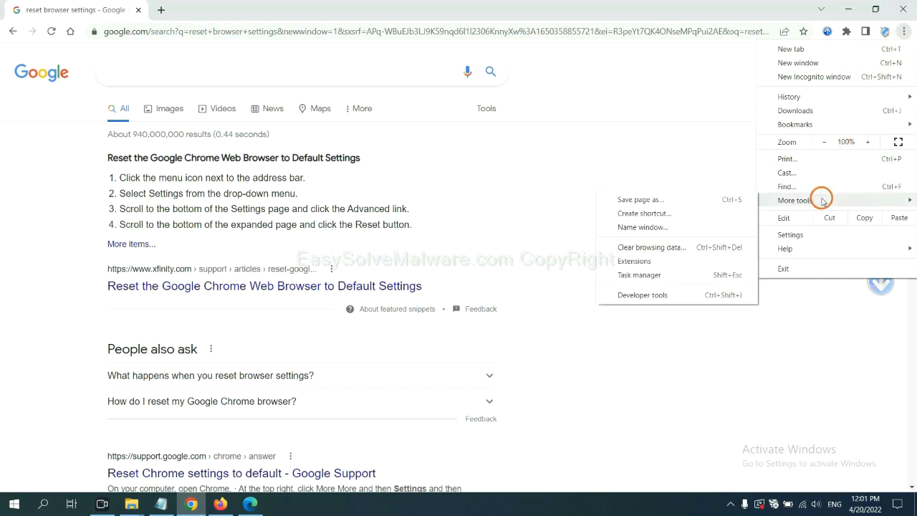
{"action": "mouse_move", "coordinate": [650, 246]}
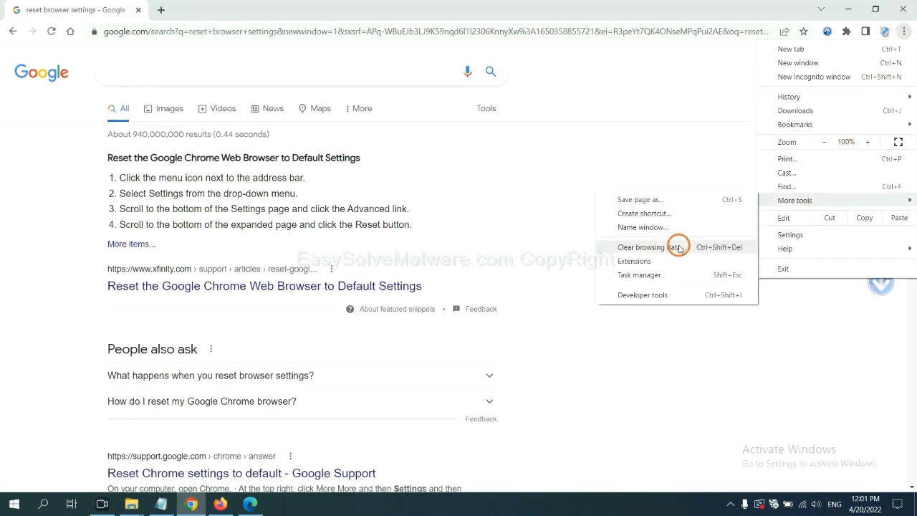
{"action": "left_click", "coordinate": [634, 261]}
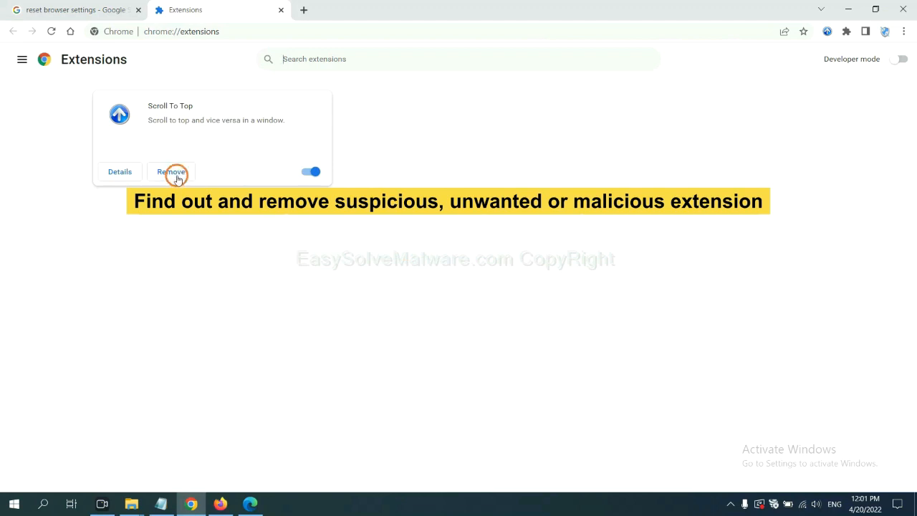
{"action": "left_click", "coordinate": [219, 503]}
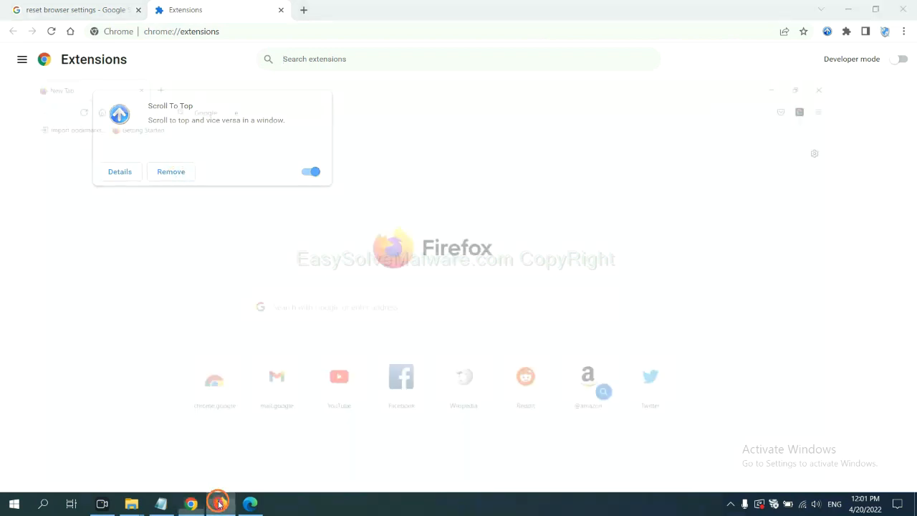
- Switch to Firefox, open Add-ons and themes, and show the GIPHY for Firefox actions
{"action": "left_click", "coordinate": [221, 504]}
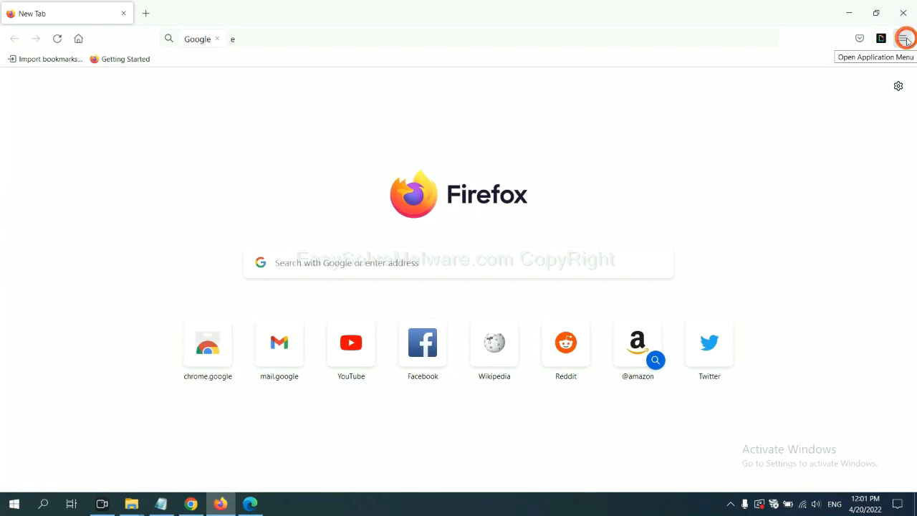
{"action": "left_click", "coordinate": [904, 38]}
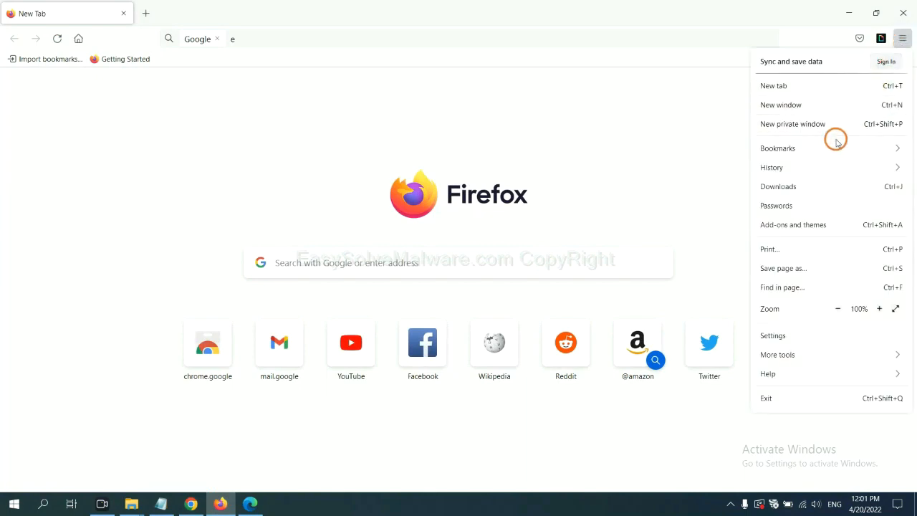
{"action": "mouse_move", "coordinate": [800, 228]}
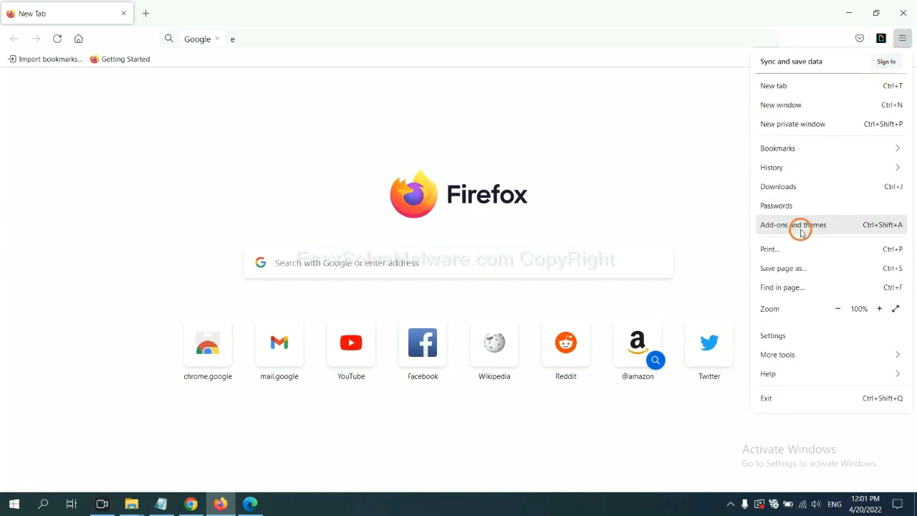
{"action": "left_click", "coordinate": [793, 224]}
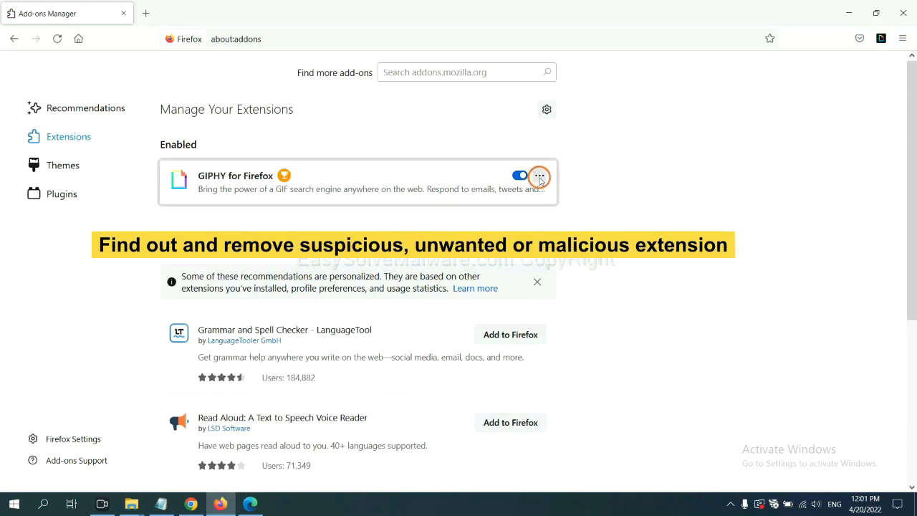
{"action": "left_click", "coordinate": [539, 176]}
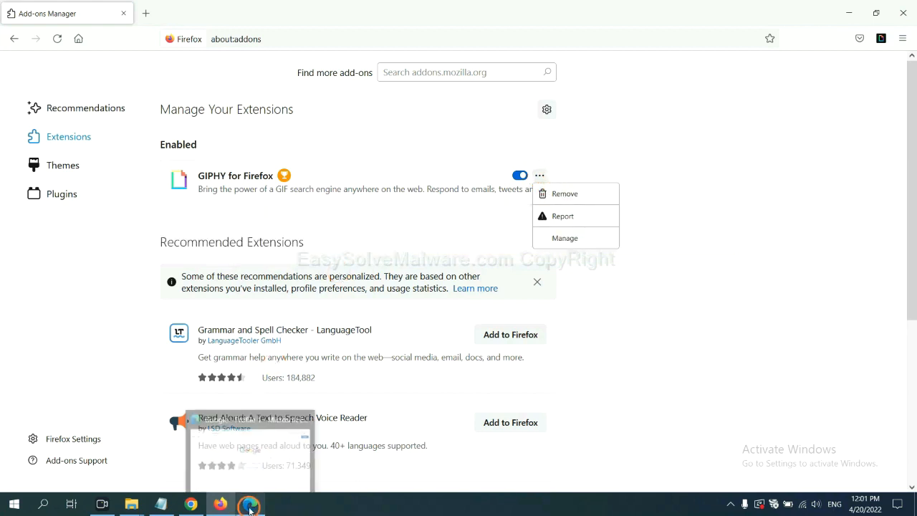
- Switch to Edge, open Manage extensions, and remove ArcVpn Free Fast VPN Proxy
{"action": "left_click", "coordinate": [250, 503]}
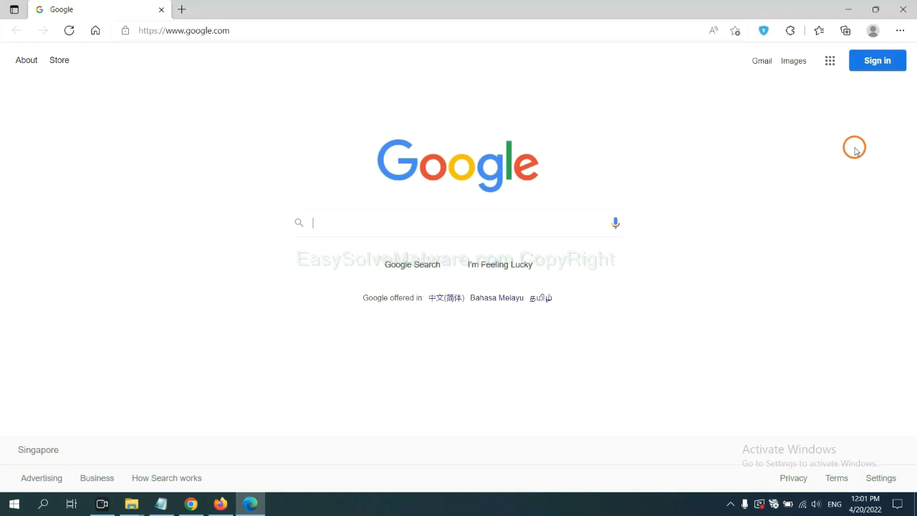
{"action": "mouse_move", "coordinate": [903, 33]}
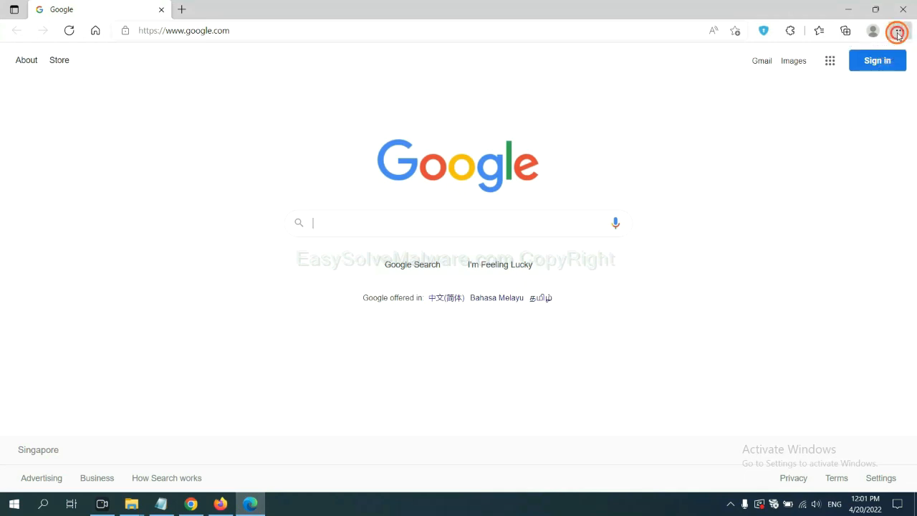
{"action": "left_click", "coordinate": [899, 30]}
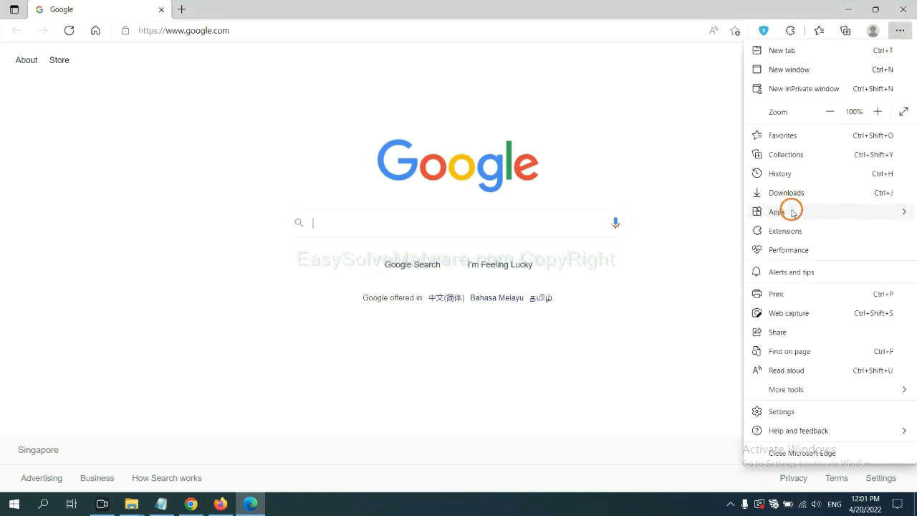
{"action": "mouse_move", "coordinate": [787, 231]}
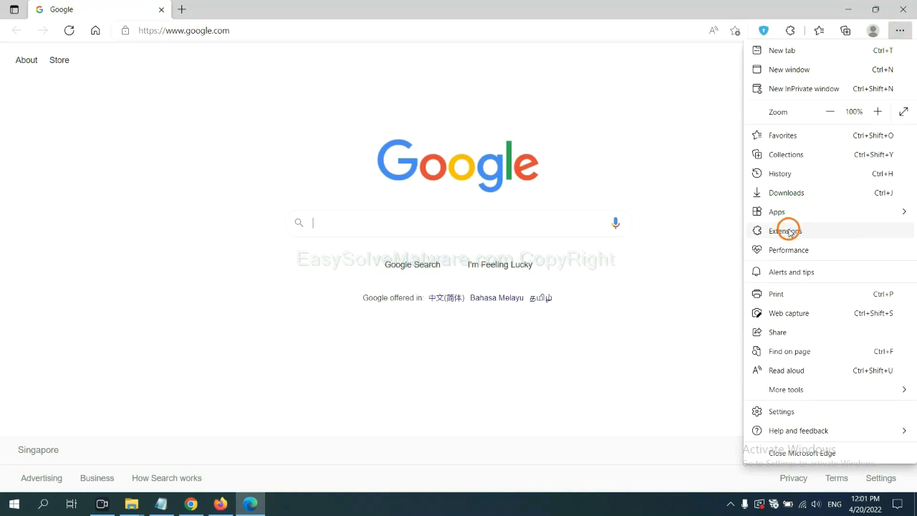
{"action": "left_click", "coordinate": [786, 231]}
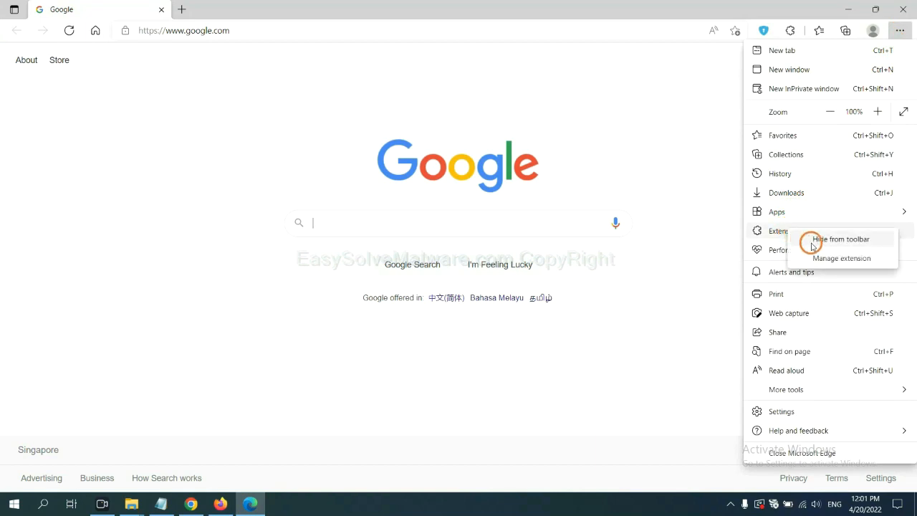
{"action": "mouse_move", "coordinate": [823, 258]}
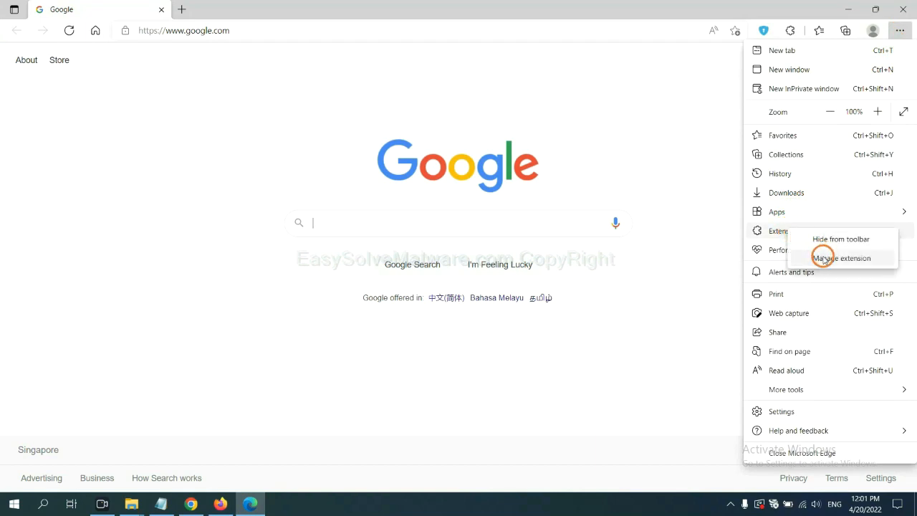
{"action": "left_click", "coordinate": [841, 258]}
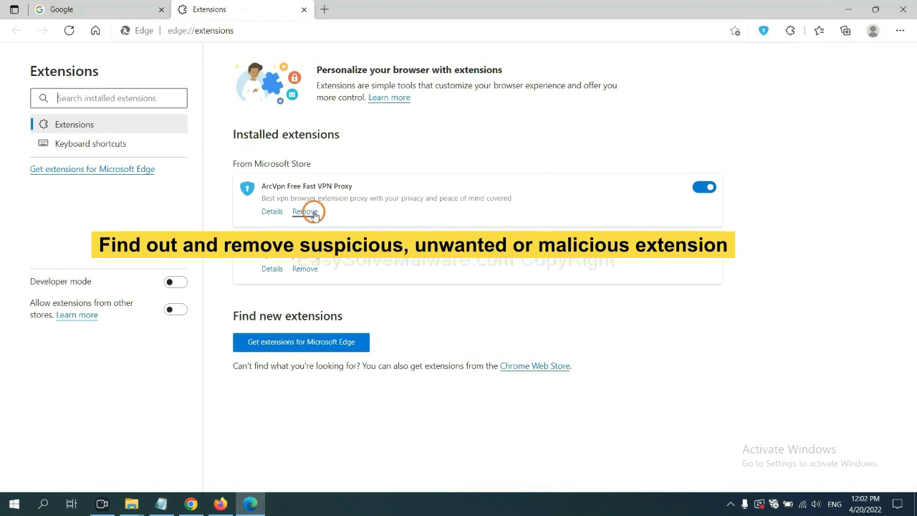
{"action": "left_click", "coordinate": [304, 212]}
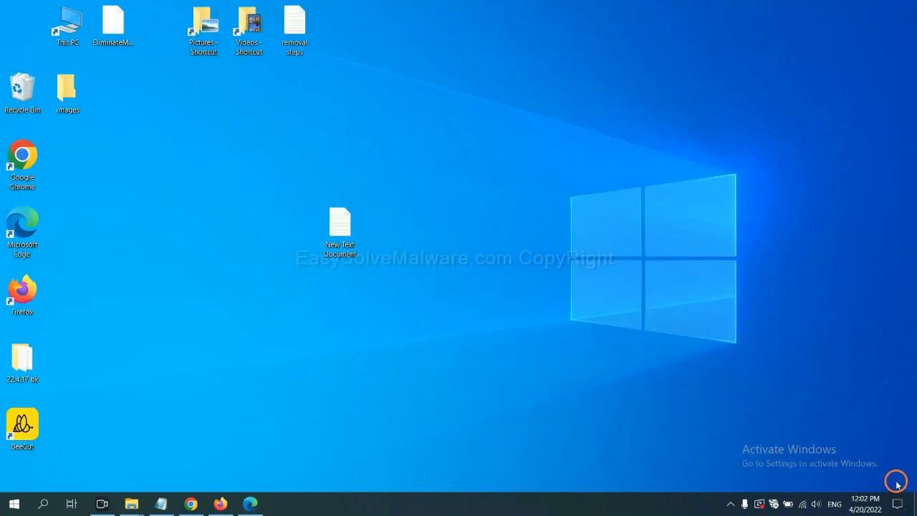
- Reopen the New Text Document removal notes, clear the selection, and bring up the Run box
{"action": "double_click", "coordinate": [340, 225]}
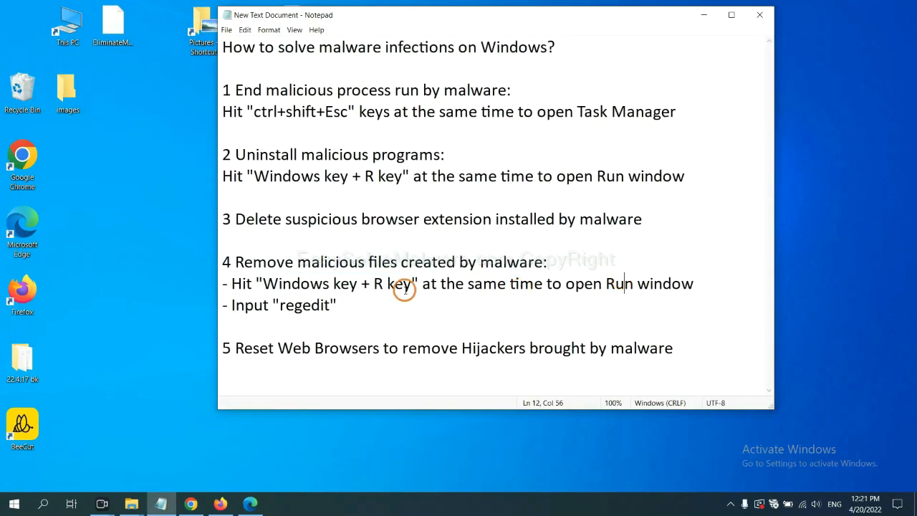
{"action": "mouse_move", "coordinate": [330, 266]}
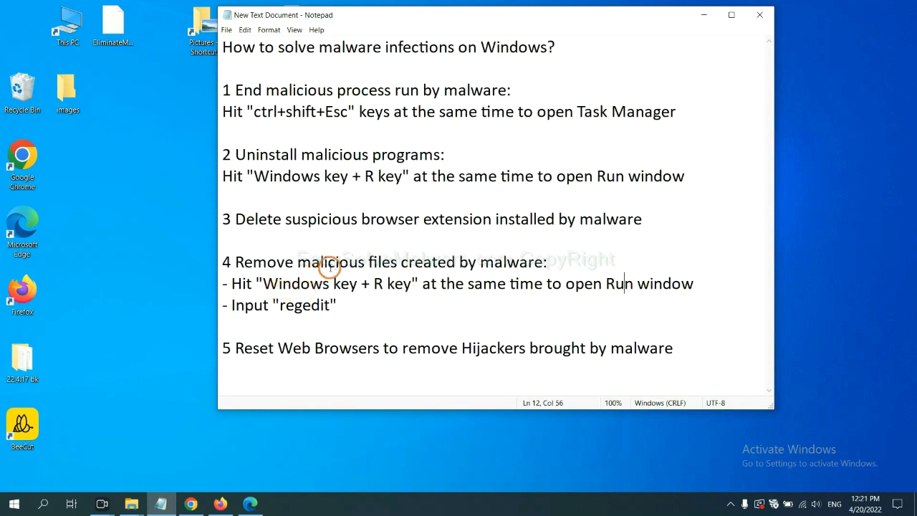
{"action": "mouse_move", "coordinate": [397, 262]}
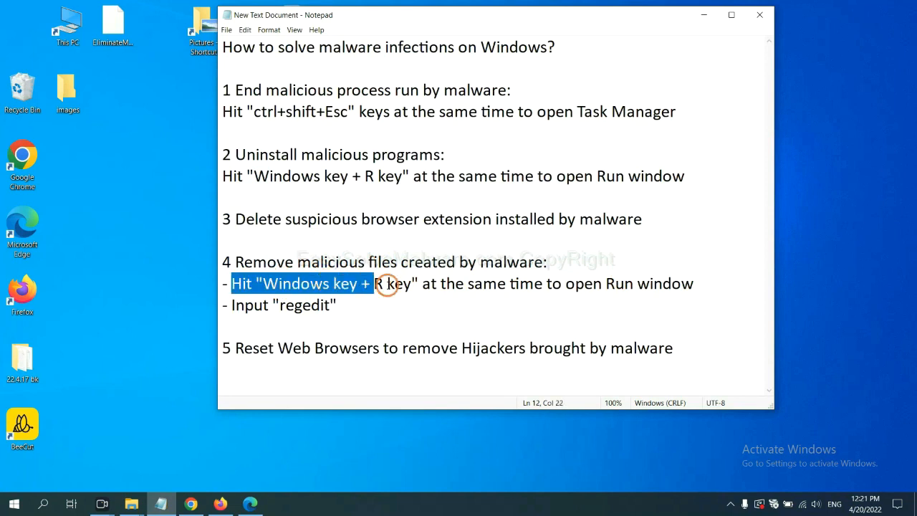
{"action": "left_click", "coordinate": [533, 283]}
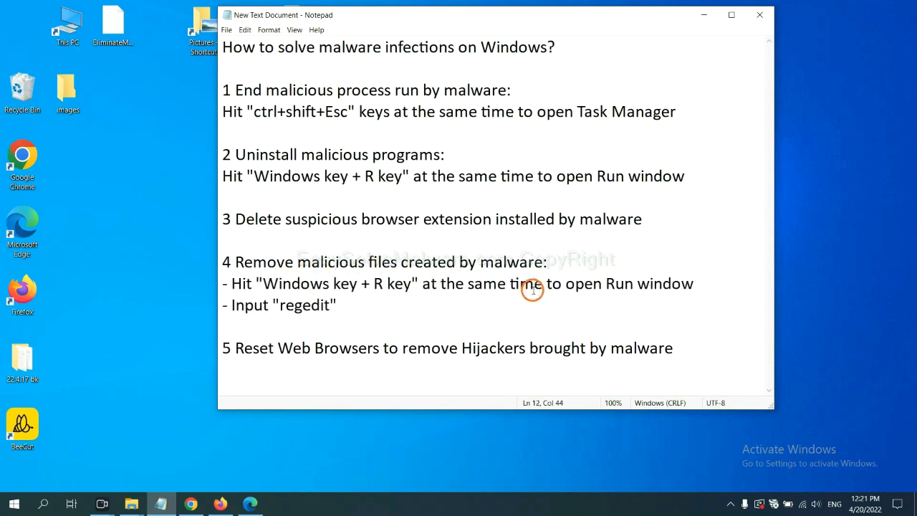
{"action": "key", "text": "win+r"}
{"action": "type", "text": "regedit"}
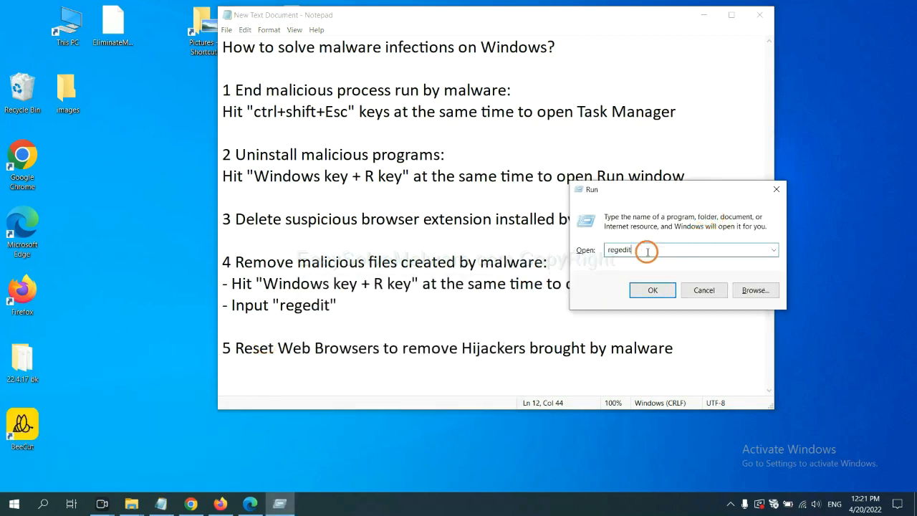
{"action": "mouse_move", "coordinate": [643, 271]}
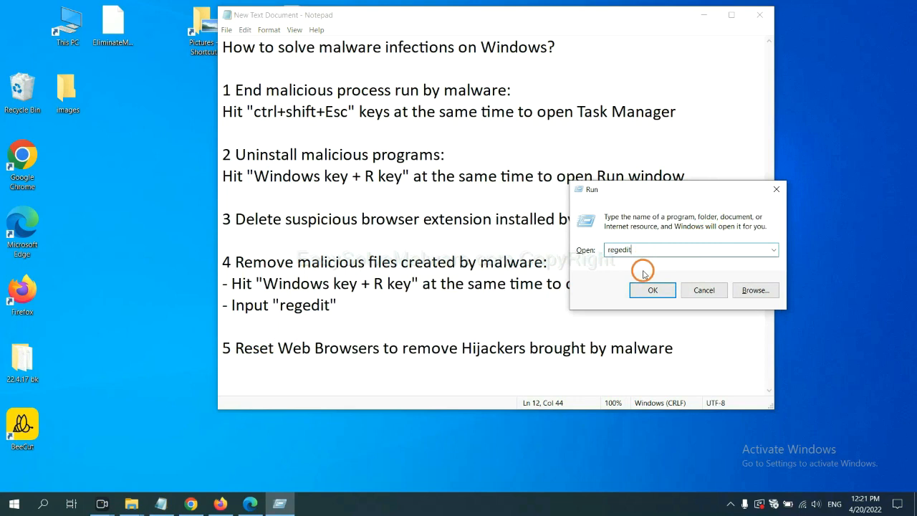
- Open Registry Editor and run Find for the malware's name across keys, values and data
{"action": "left_click", "coordinate": [652, 290]}
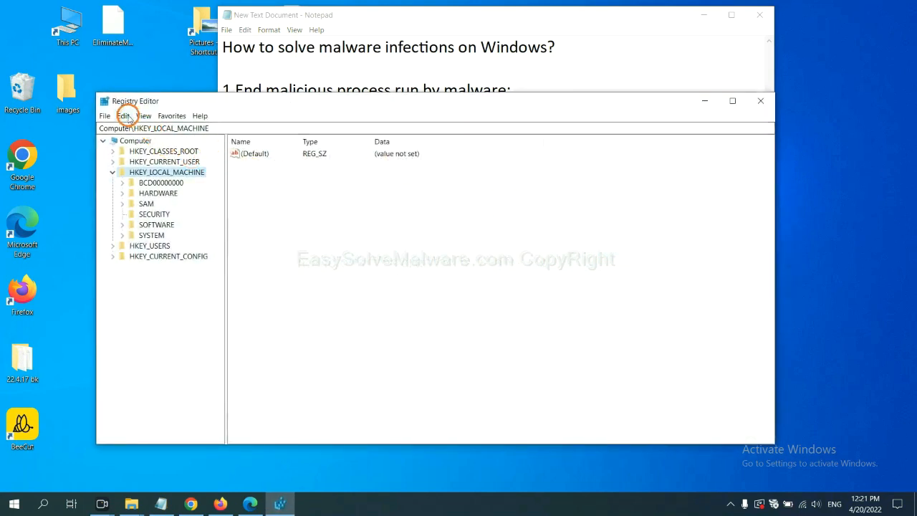
{"action": "left_click", "coordinate": [123, 116]}
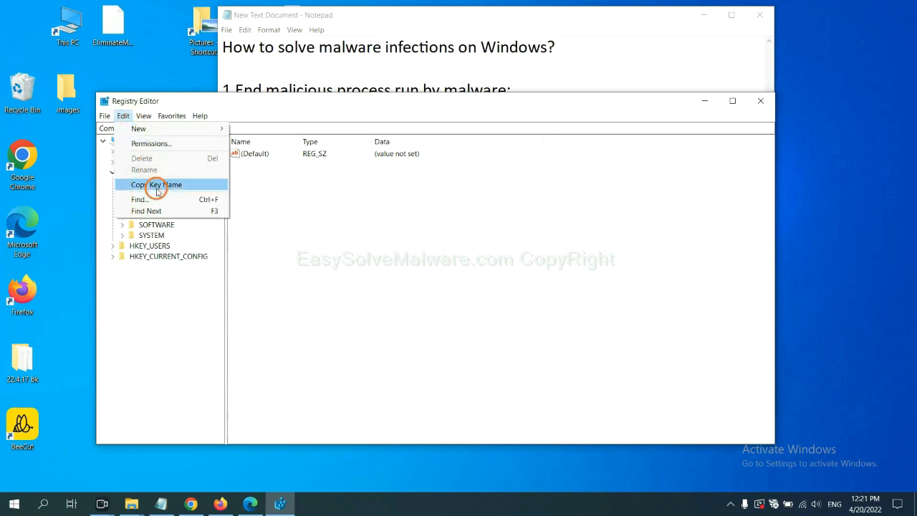
{"action": "mouse_move", "coordinate": [161, 199]}
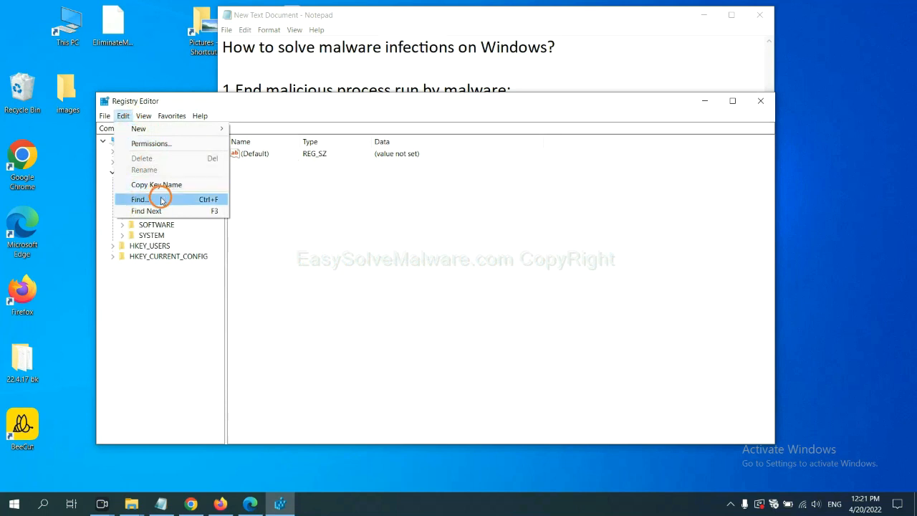
{"action": "left_click", "coordinate": [139, 200]}
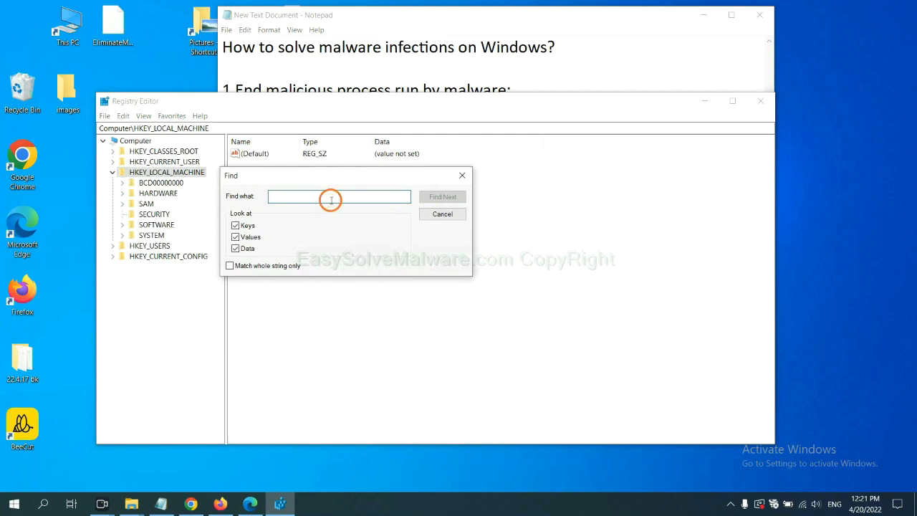
{"action": "type", "text": "Input the name of malware"}
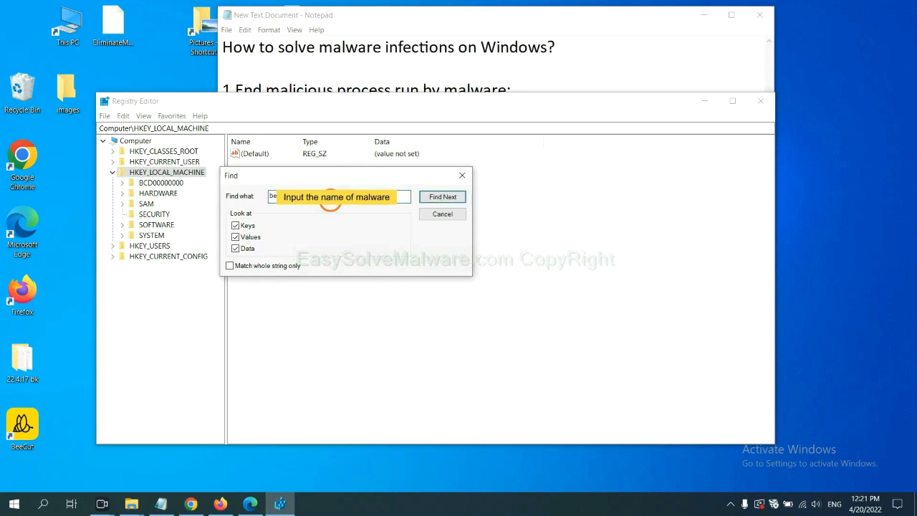
{"action": "left_click", "coordinate": [442, 197]}
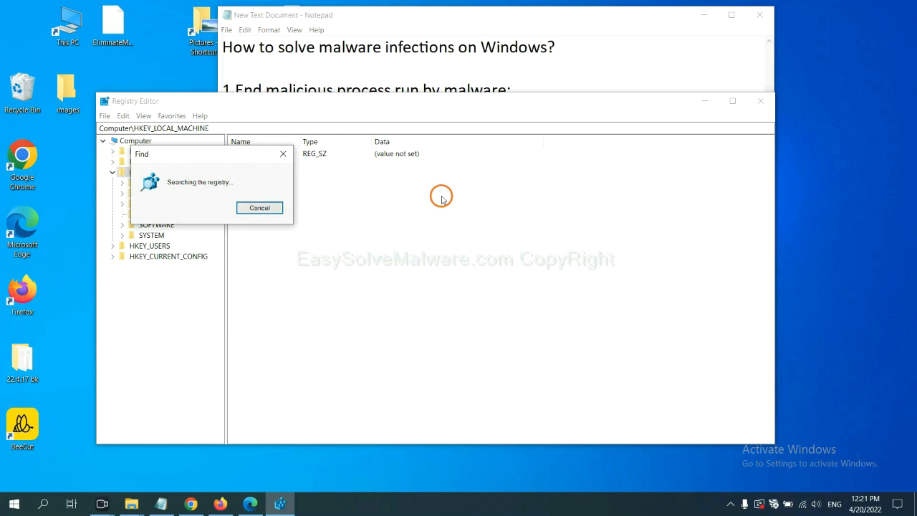
{"action": "mouse_move", "coordinate": [321, 165]}
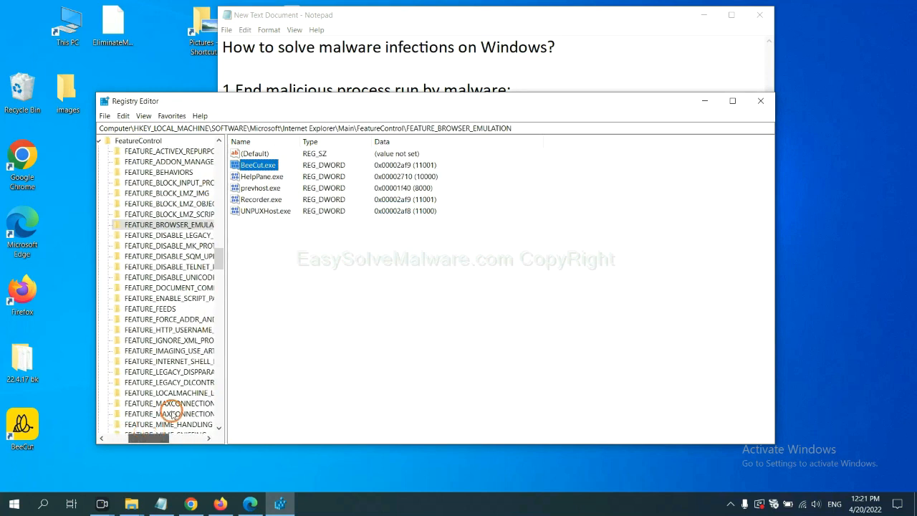
{"action": "mouse_move", "coordinate": [251, 291]}
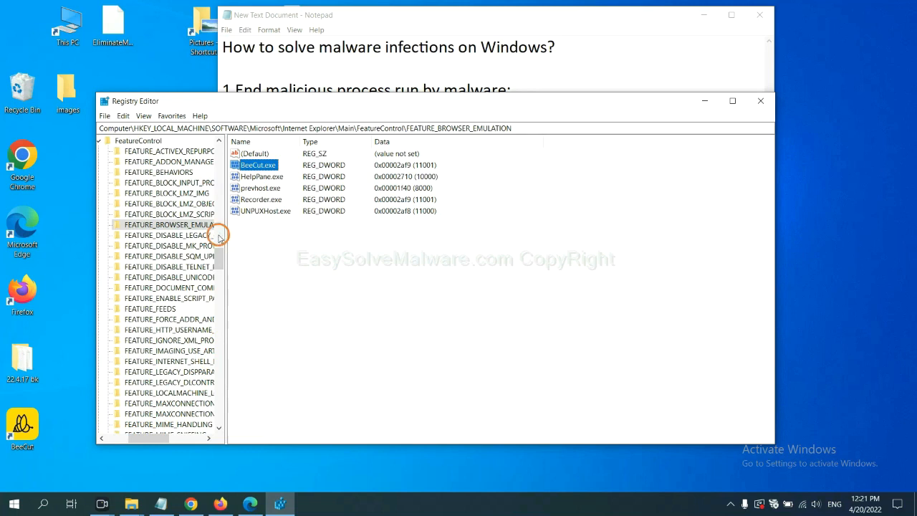
{"action": "right_click", "coordinate": [168, 224]}
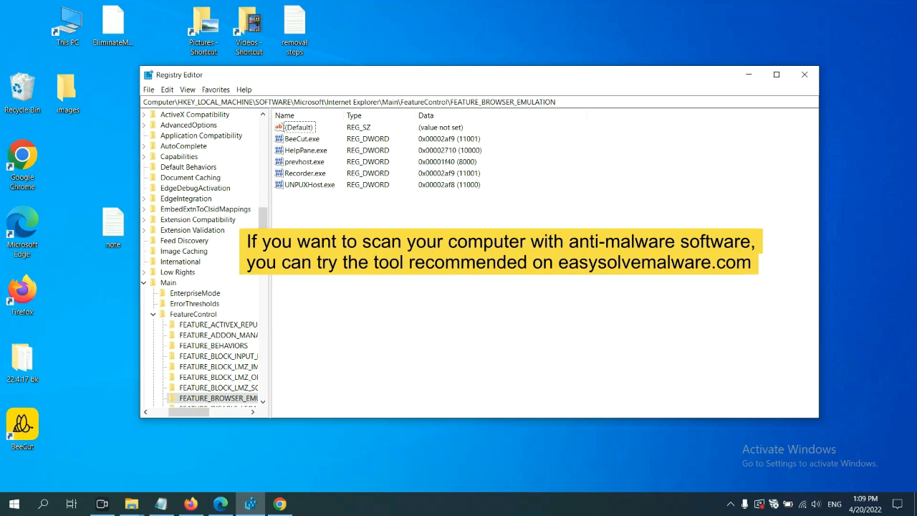
- Switch to Chrome and scroll the easysolvemalware.com guide down to its Quick Menu
{"action": "left_click", "coordinate": [279, 504]}
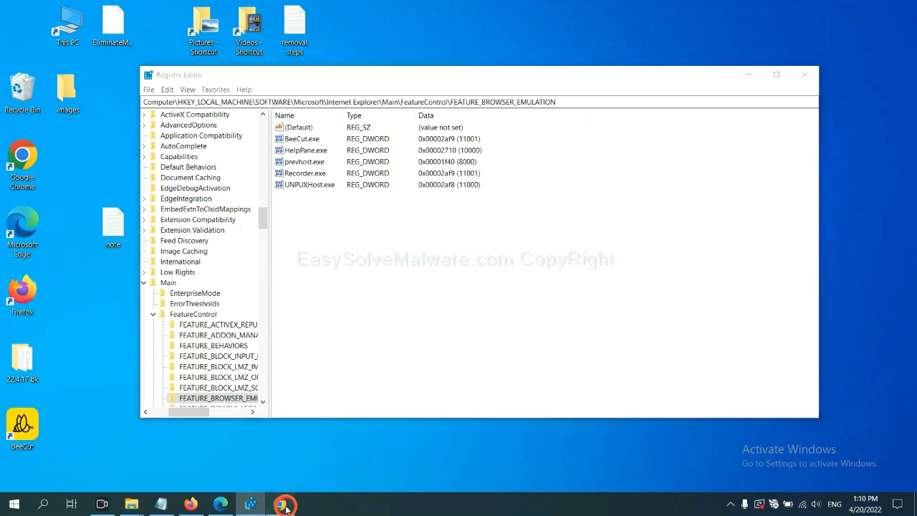
{"action": "left_click", "coordinate": [284, 503]}
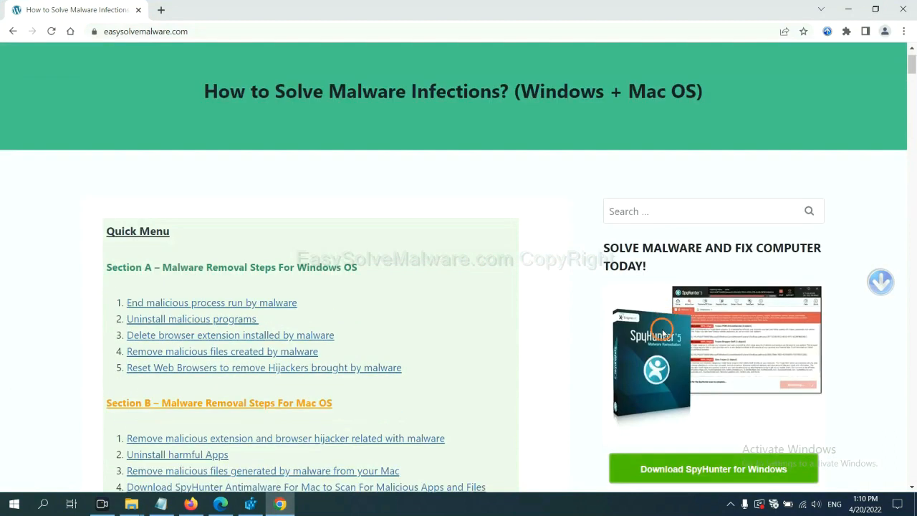
{"action": "scroll", "scroll_direction": "up", "scroll_amount": 3}
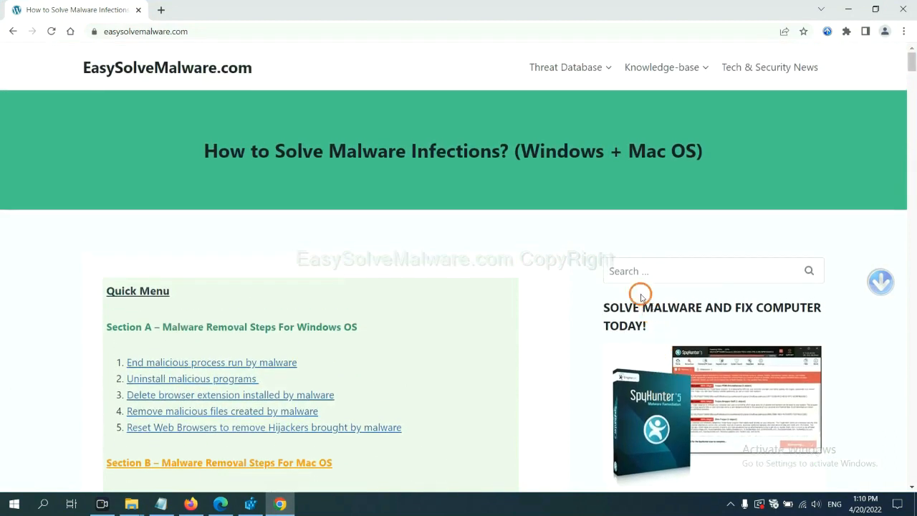
{"action": "mouse_move", "coordinate": [244, 75]}
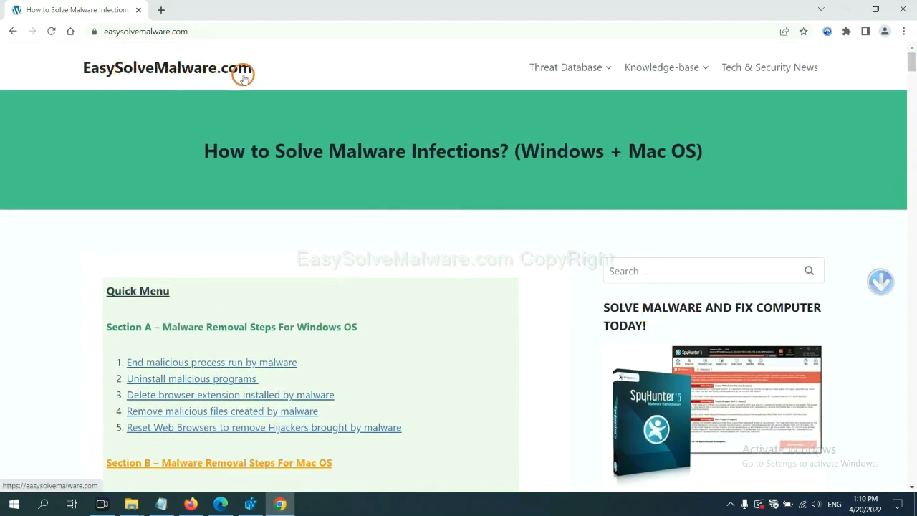
{"action": "scroll", "scroll_direction": "down", "scroll_amount": 3}
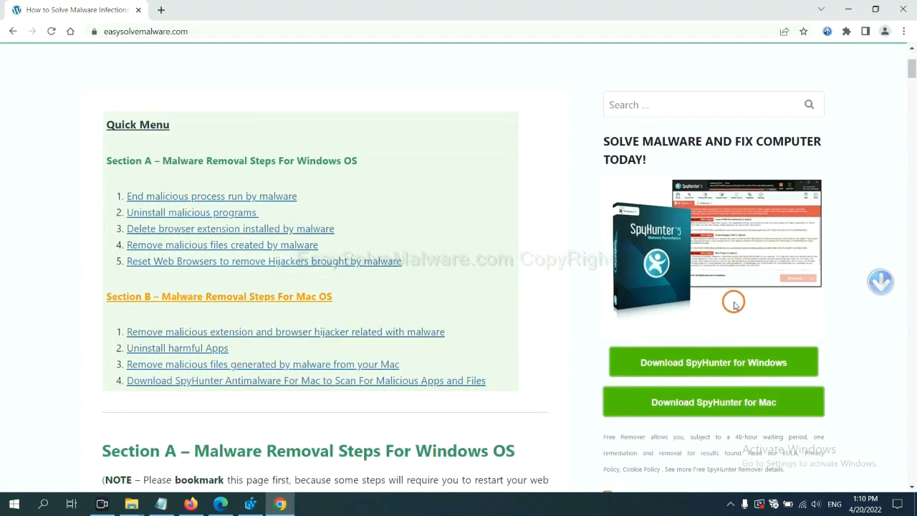
{"action": "scroll", "scroll_direction": "down", "scroll_amount": 3}
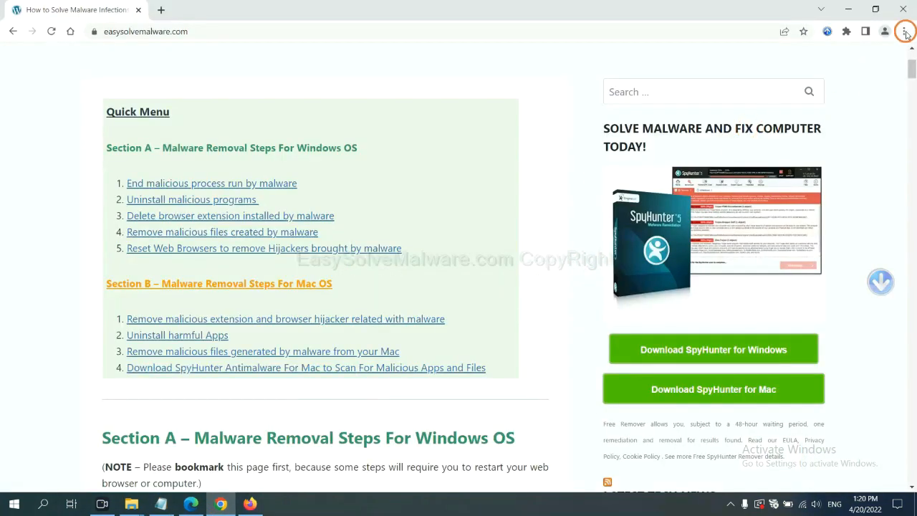
- Open Chrome Settings, search 'reset' and bring up the Reset settings confirmation
{"action": "left_click", "coordinate": [904, 31]}
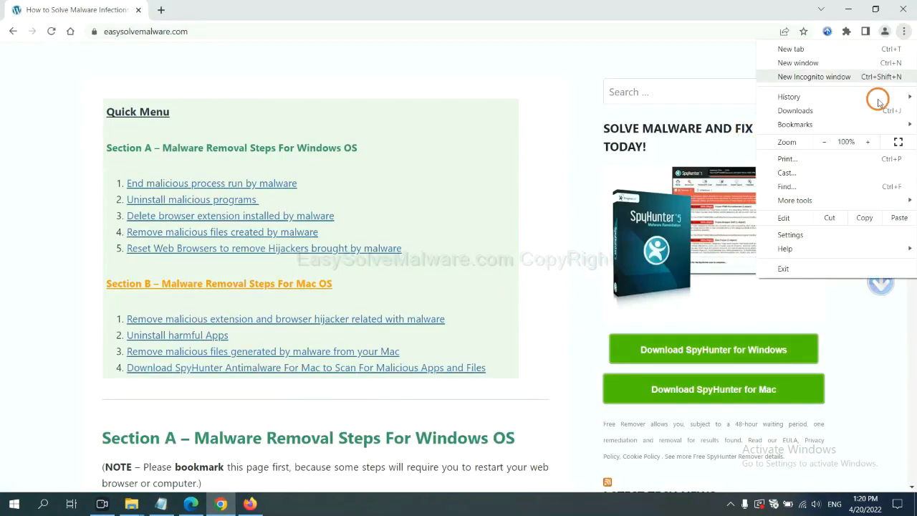
{"action": "left_click", "coordinate": [790, 234]}
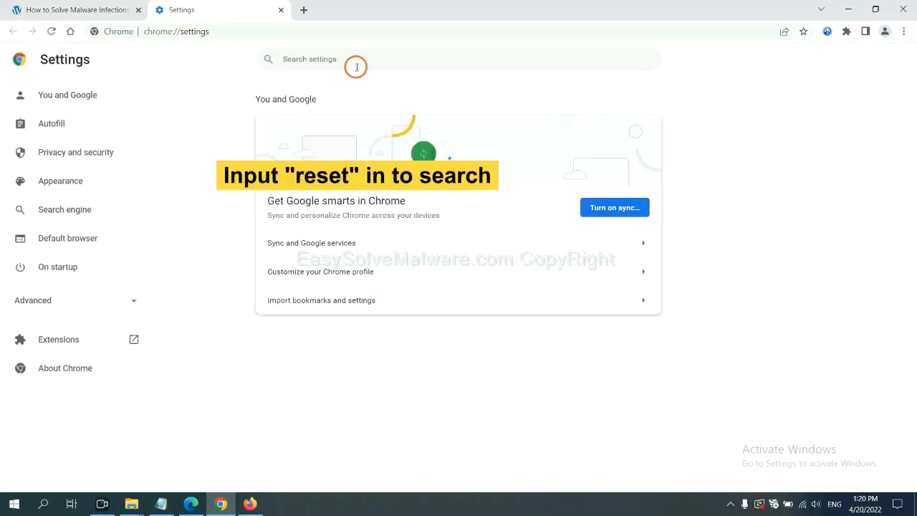
{"action": "type", "text": "reset"}
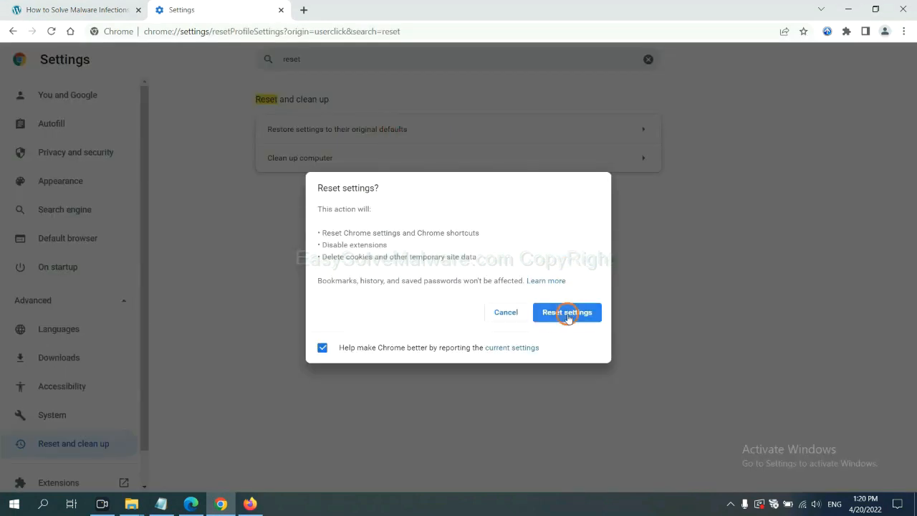
{"action": "mouse_move", "coordinate": [251, 498]}
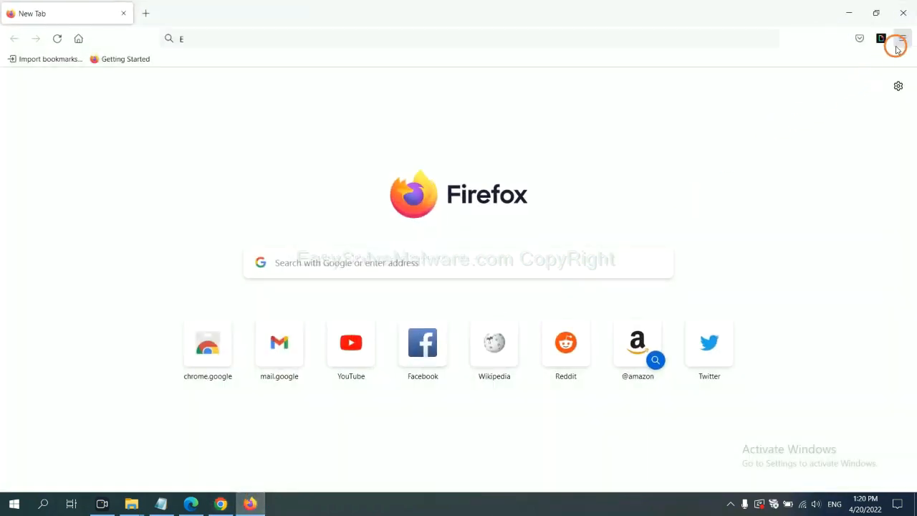
- Open Firefox's troubleshooting information page and start Refresh Firefox
{"action": "left_click", "coordinate": [901, 39]}
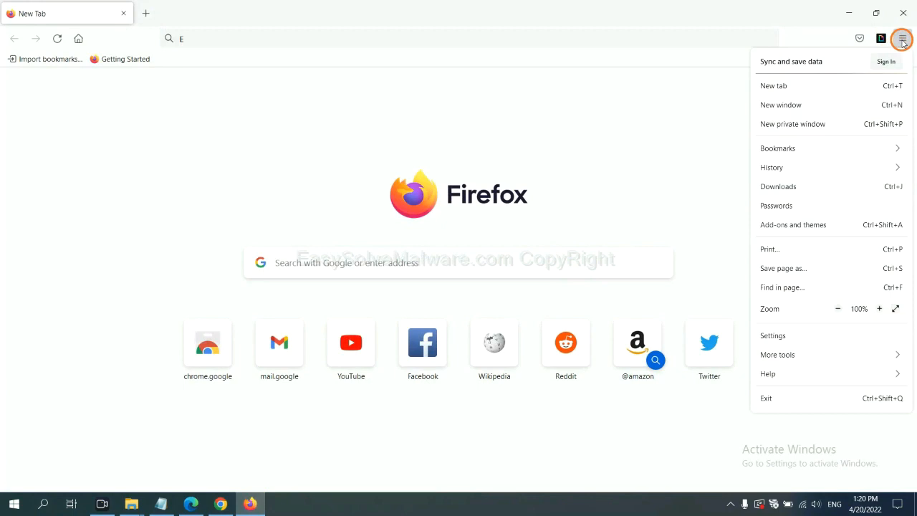
{"action": "mouse_move", "coordinate": [788, 373]}
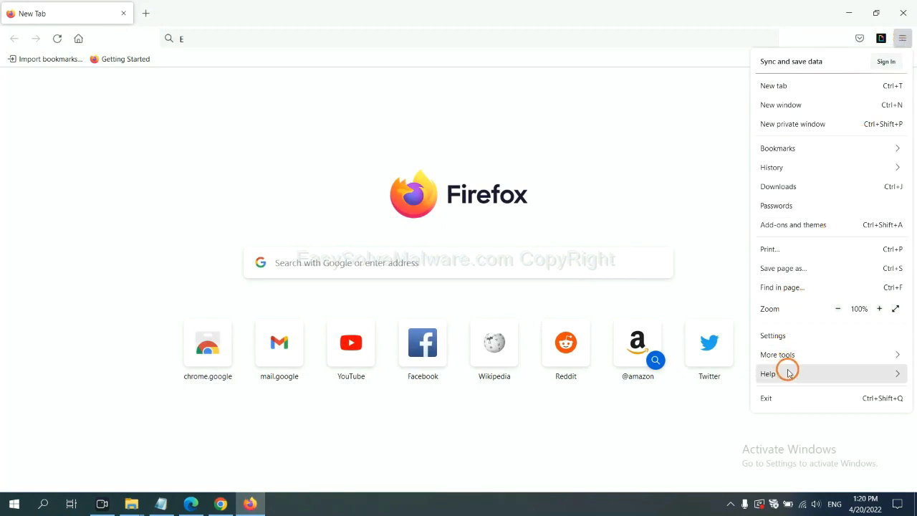
{"action": "left_click", "coordinate": [767, 373]}
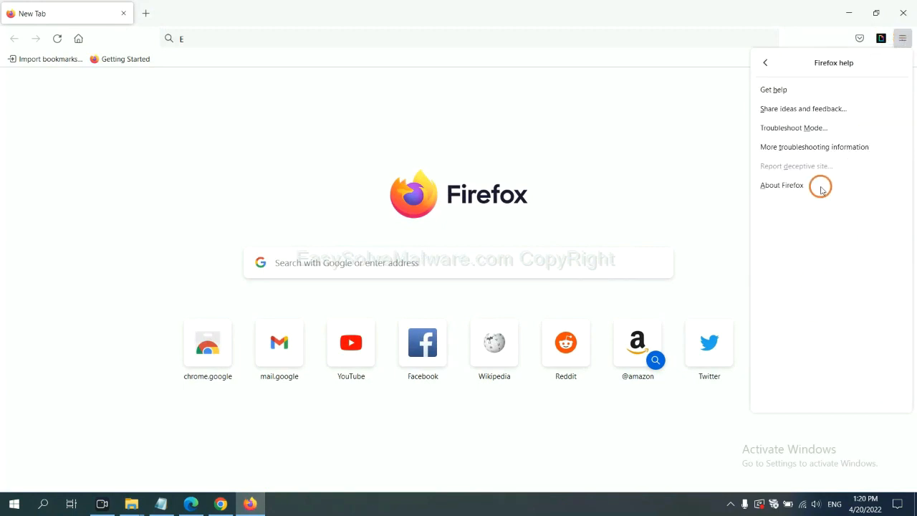
{"action": "mouse_move", "coordinate": [814, 147]}
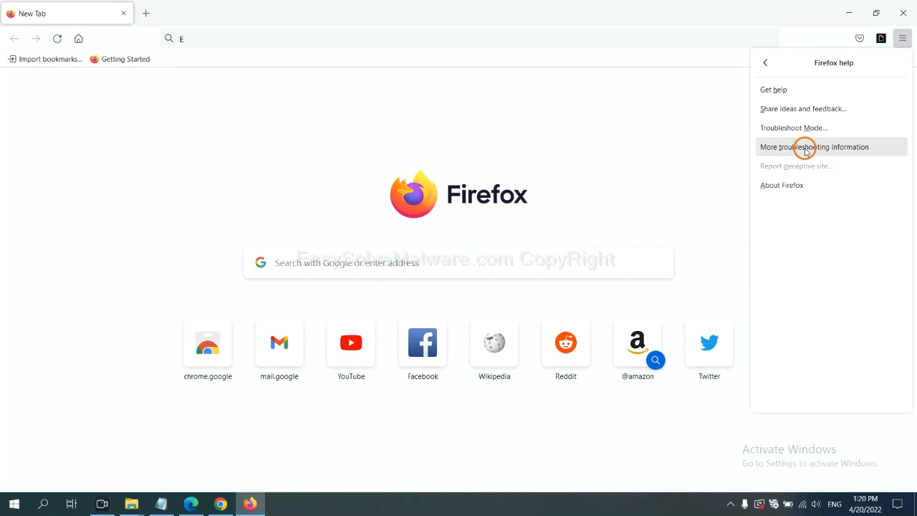
{"action": "left_click", "coordinate": [814, 147]}
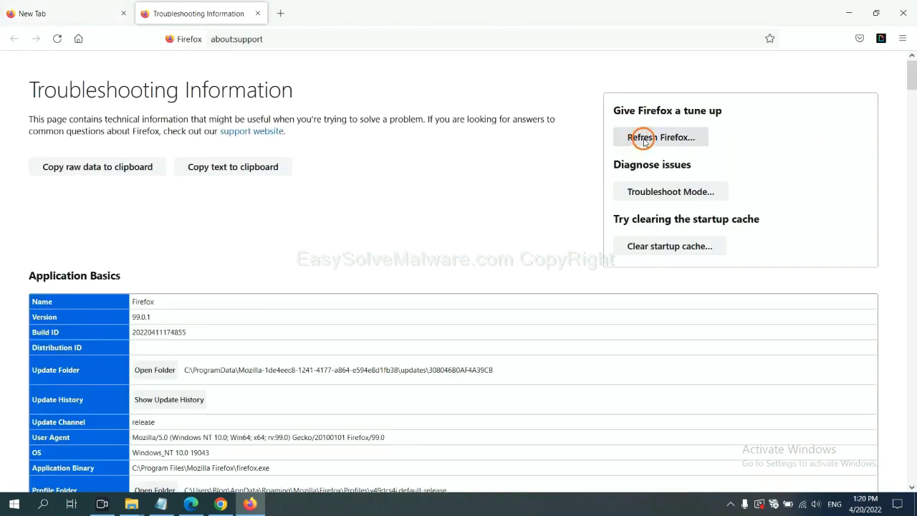
{"action": "left_click", "coordinate": [660, 137]}
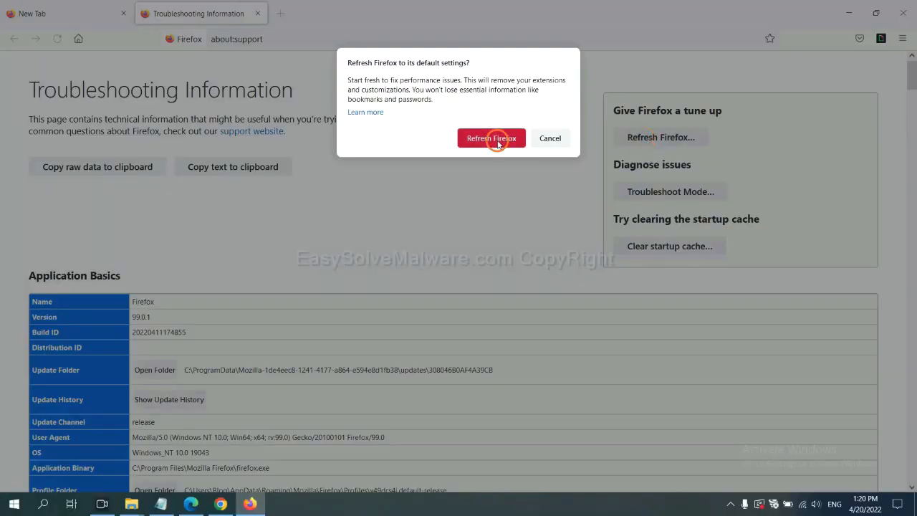
{"action": "mouse_move", "coordinate": [225, 419]}
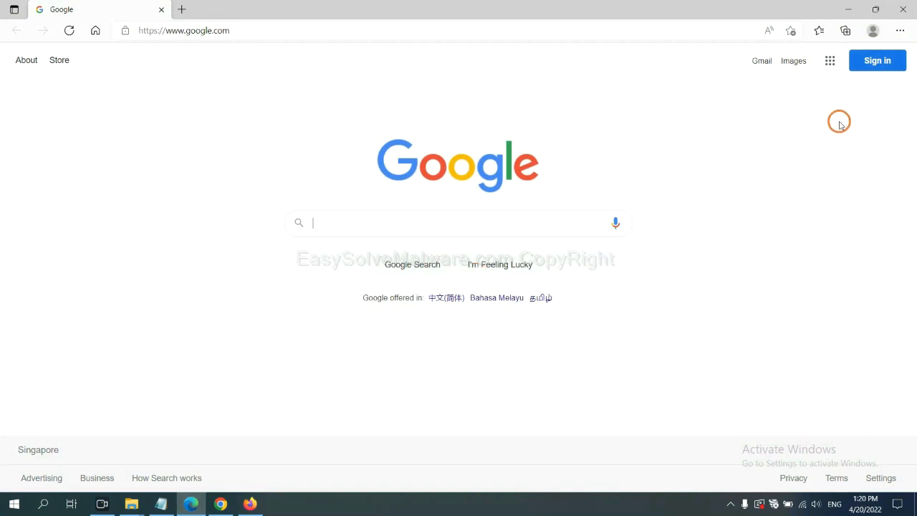
{"action": "mouse_move", "coordinate": [900, 33]}
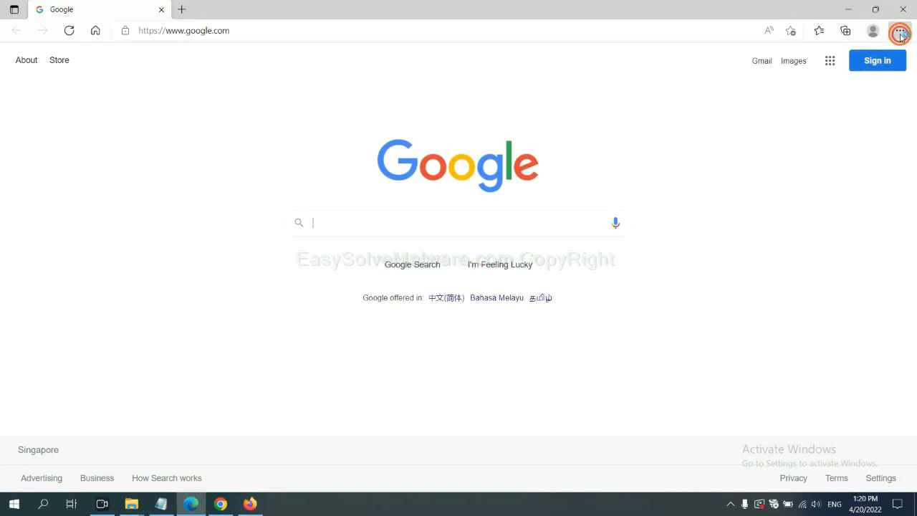
- Open Edge Settings, search 'reset' and bring up the Reset settings confirmation
{"action": "left_click", "coordinate": [900, 30]}
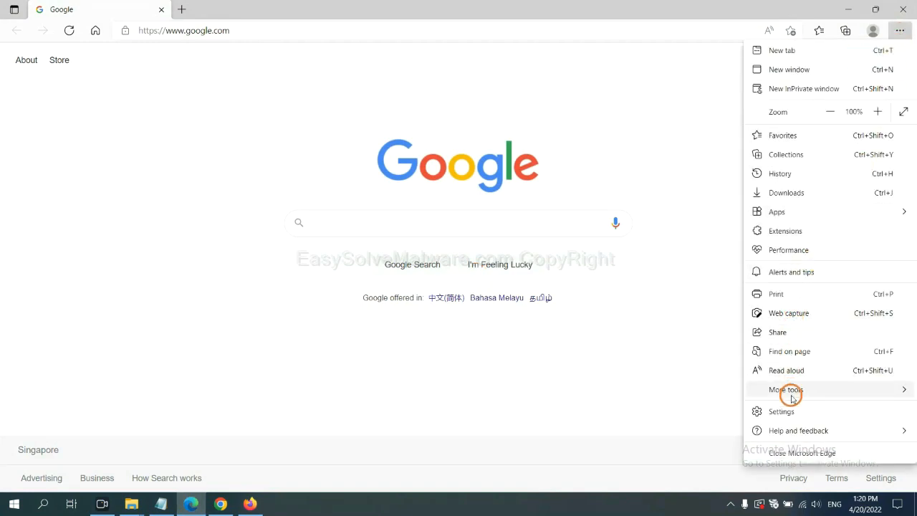
{"action": "left_click", "coordinate": [781, 411]}
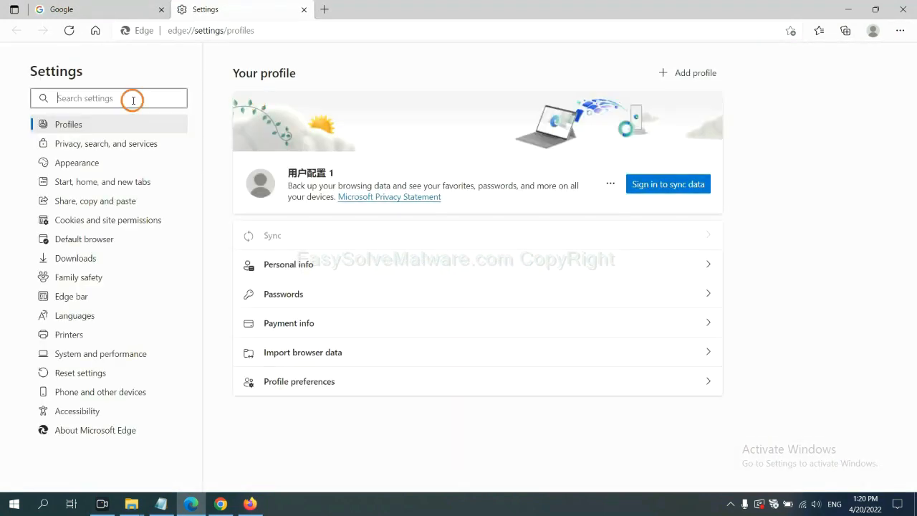
{"action": "type", "text": "reset"}
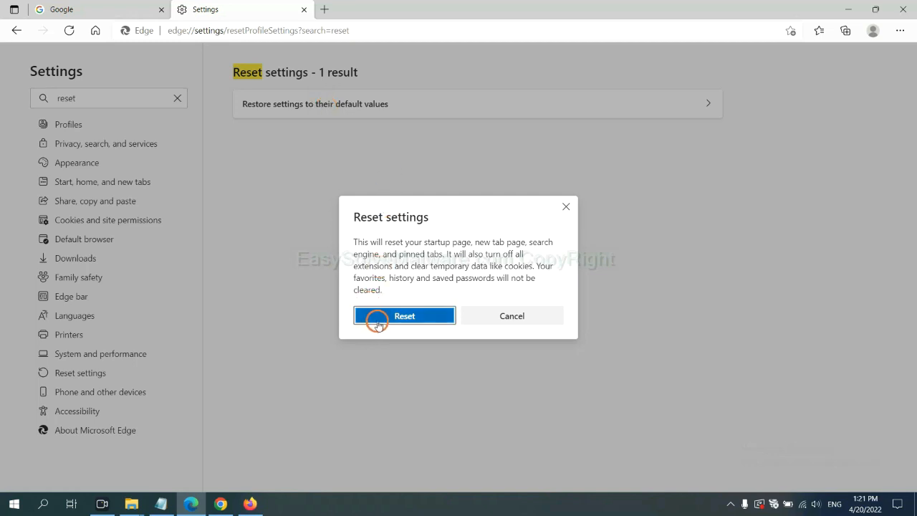
{"action": "mouse_move", "coordinate": [516, 378]}
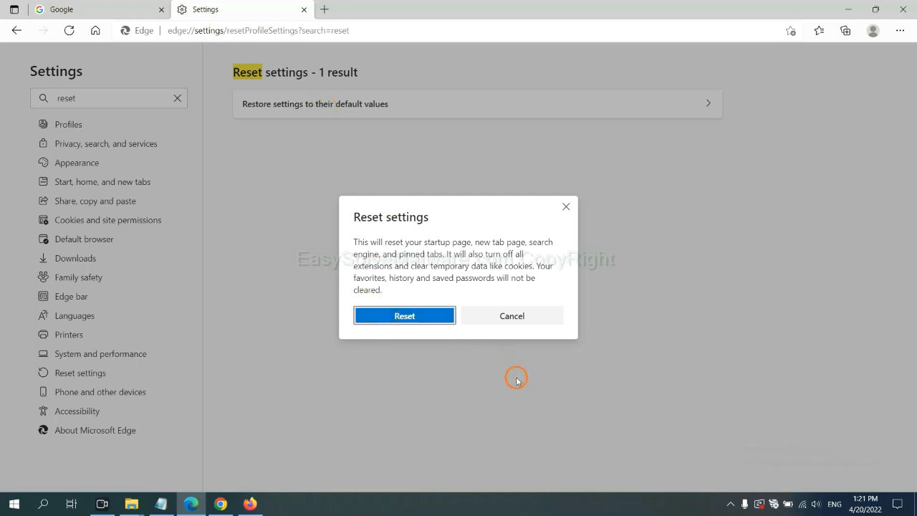